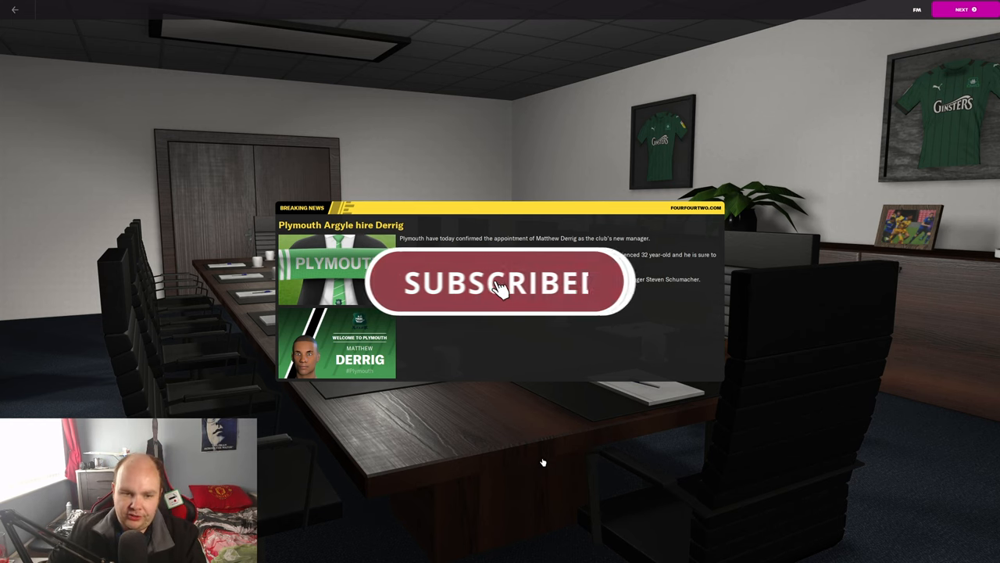
View the director of football's staff profile, then advance to the squad summary report.
click(498, 286)
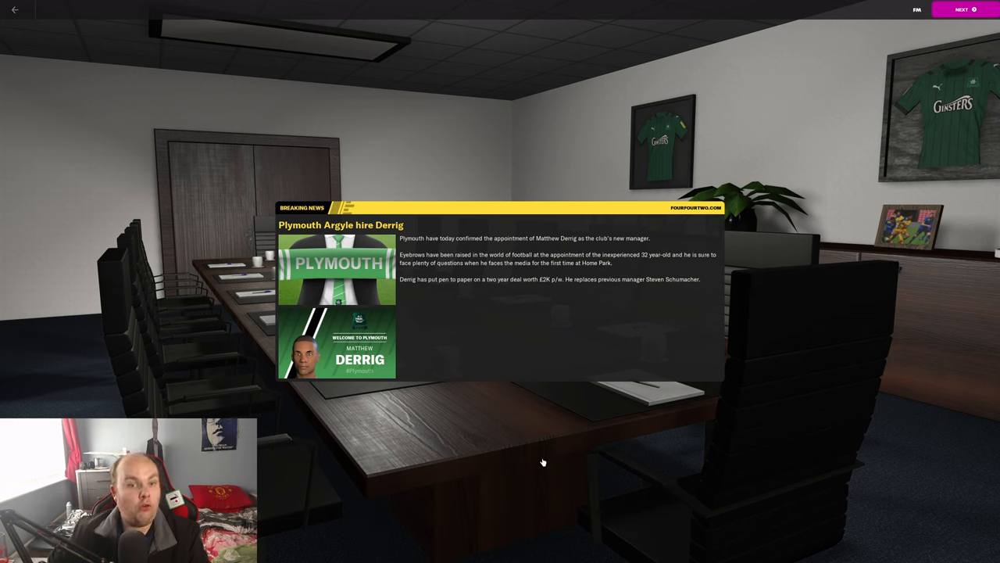
mouse_move(719, 326)
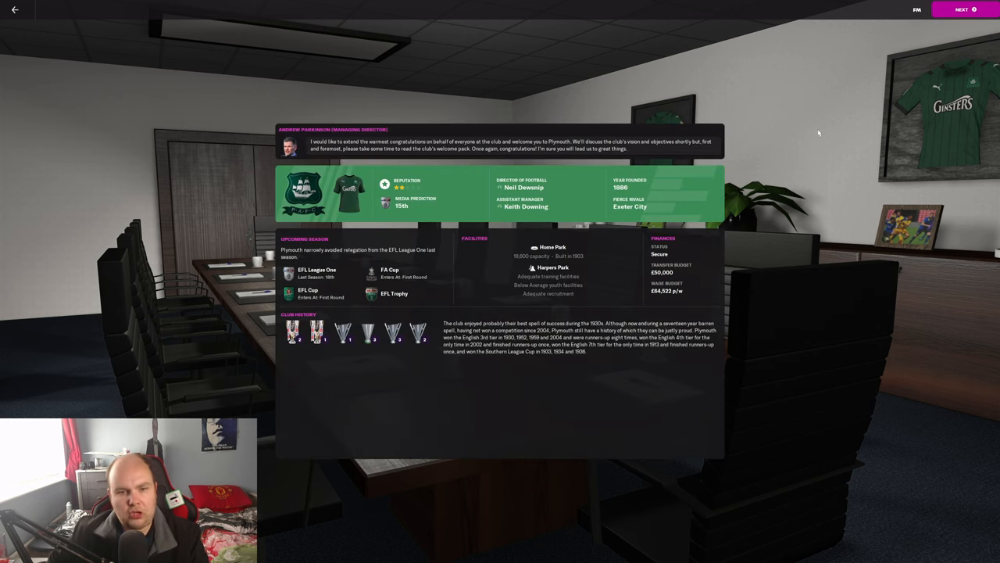
mouse_move(535, 433)
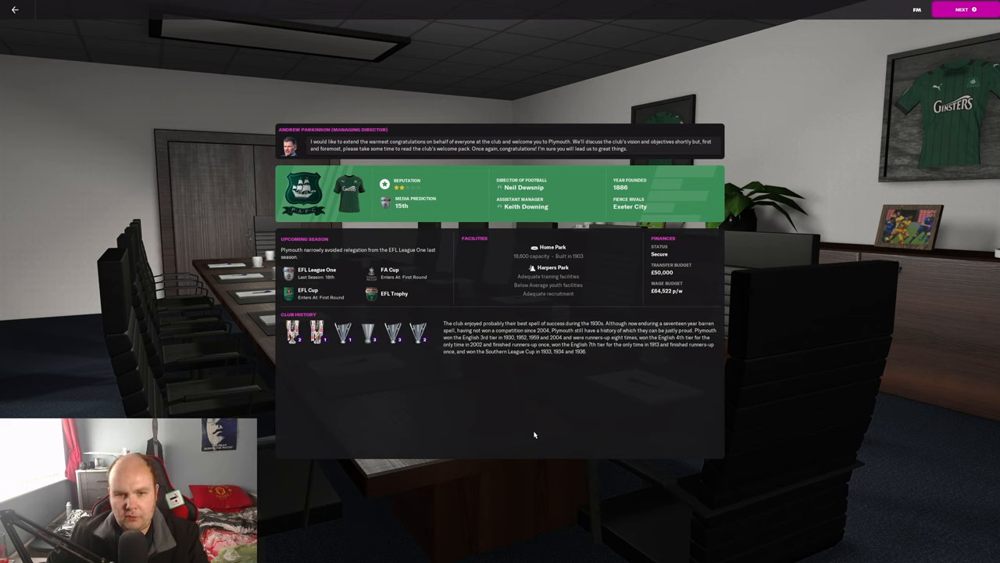
mouse_move(473, 200)
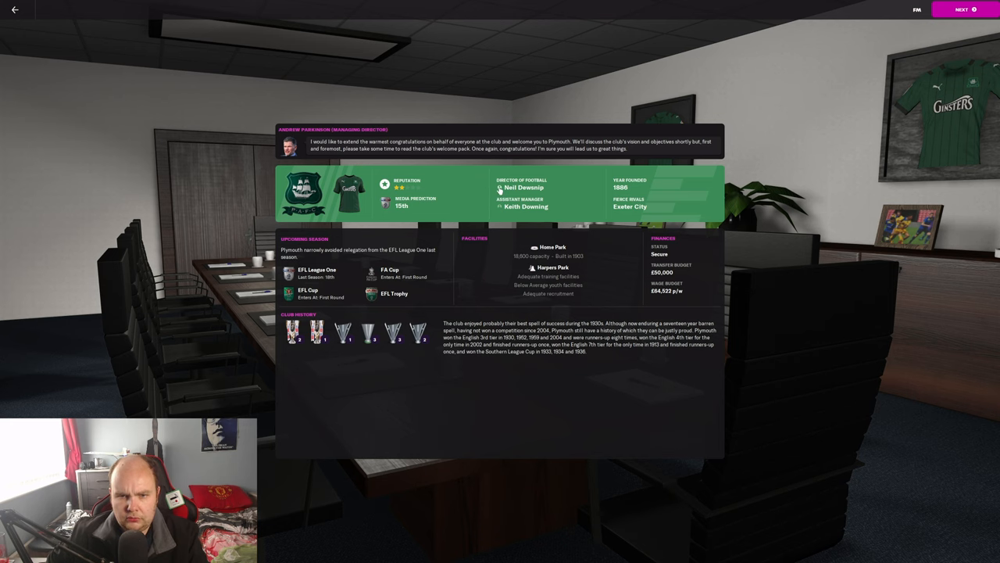
click(525, 188)
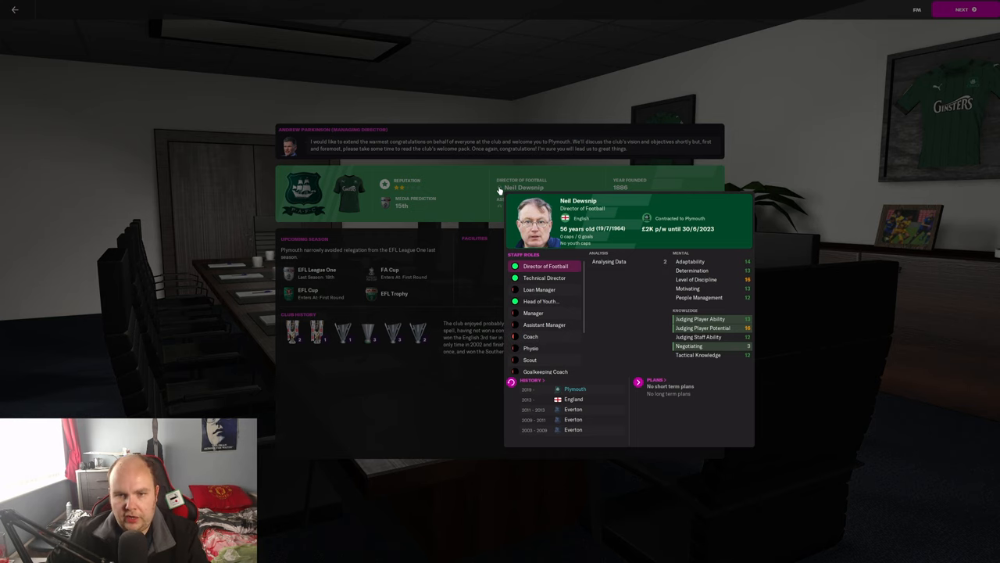
mouse_move(425, 408)
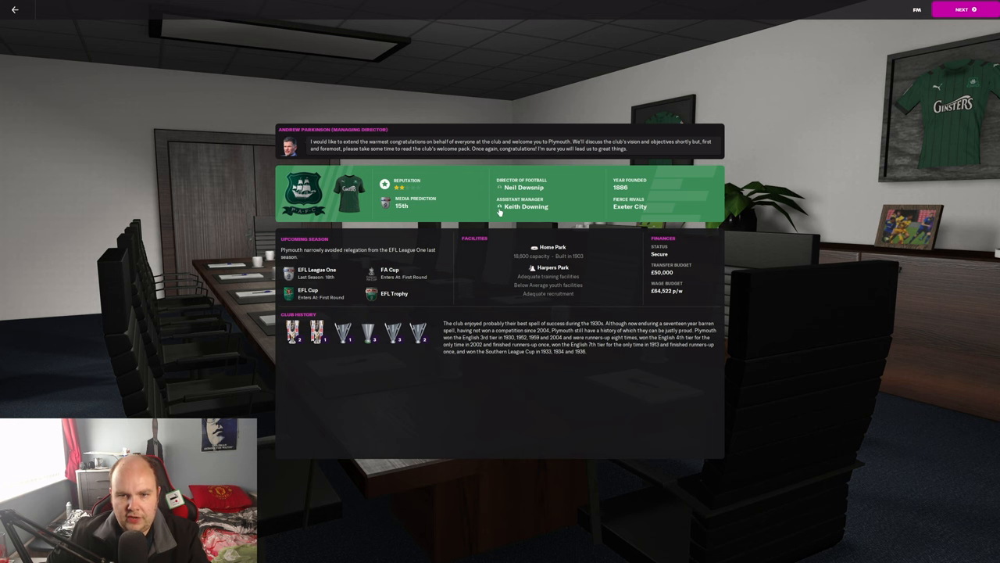
click(524, 206)
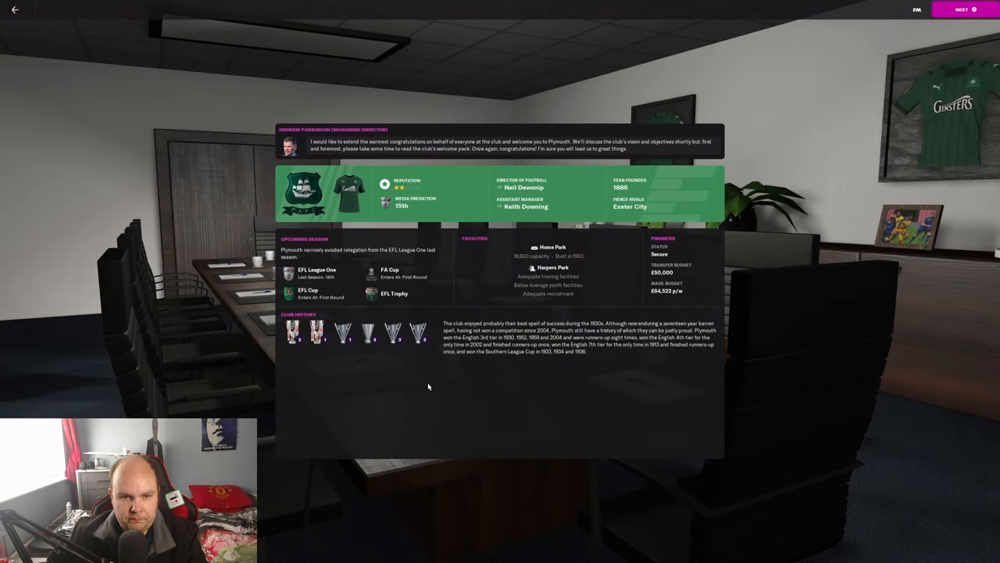
mouse_move(519, 392)
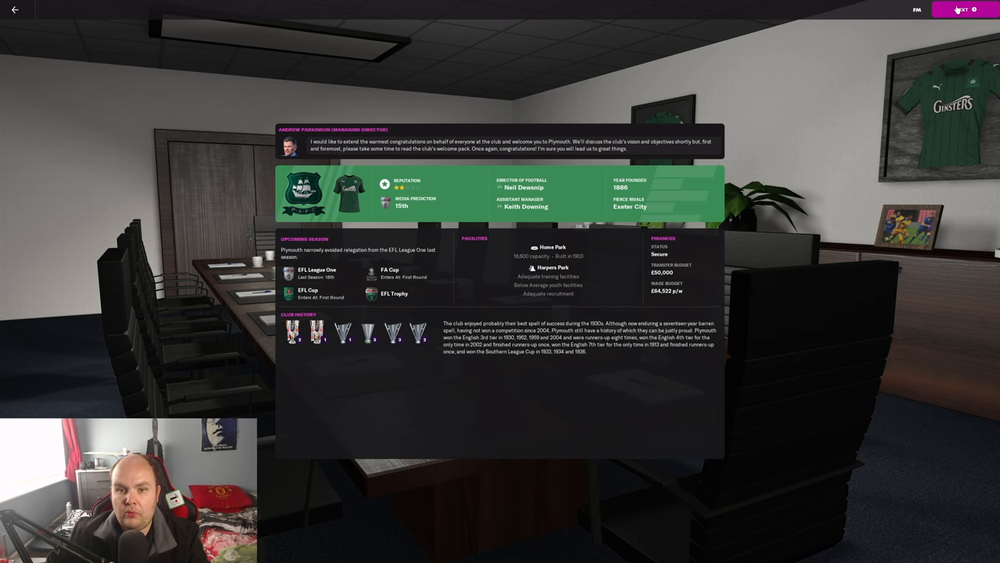
click(961, 9)
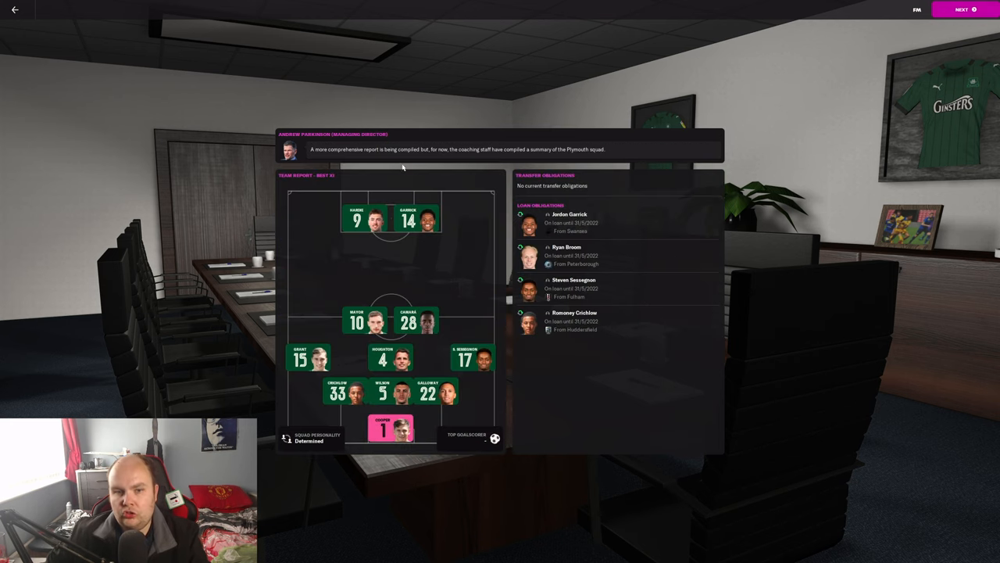
mouse_move(469, 273)
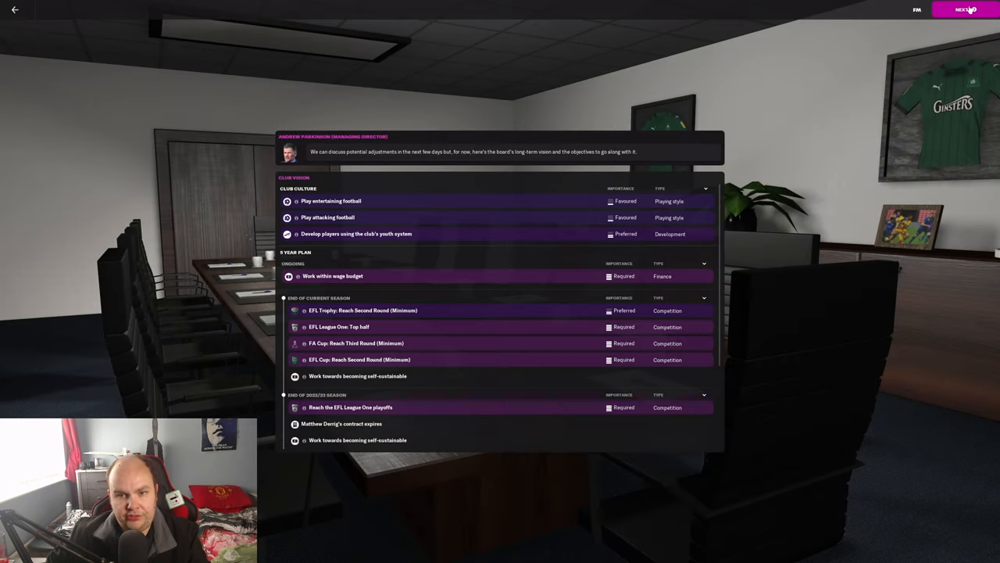
mouse_move(486, 253)
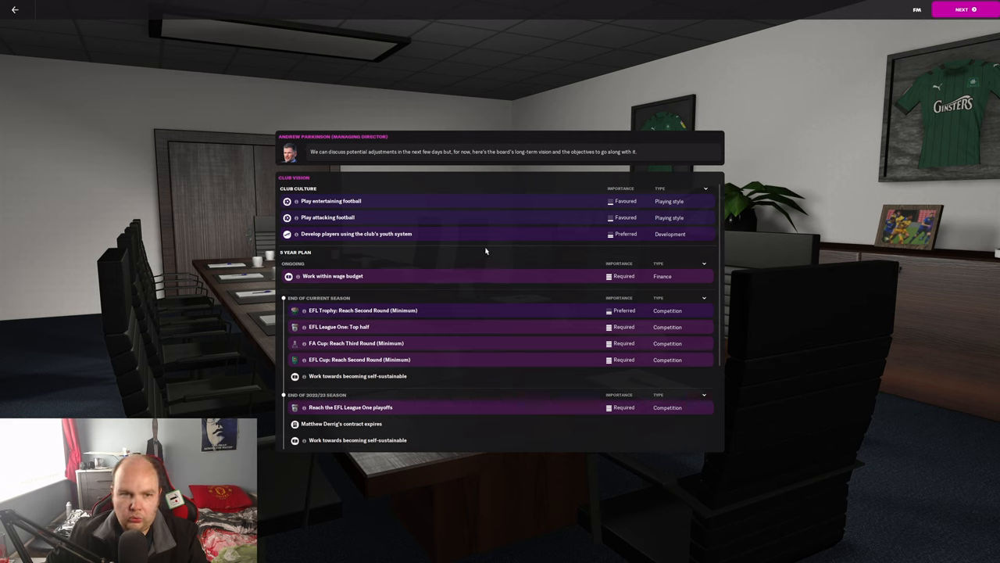
mouse_move(490, 243)
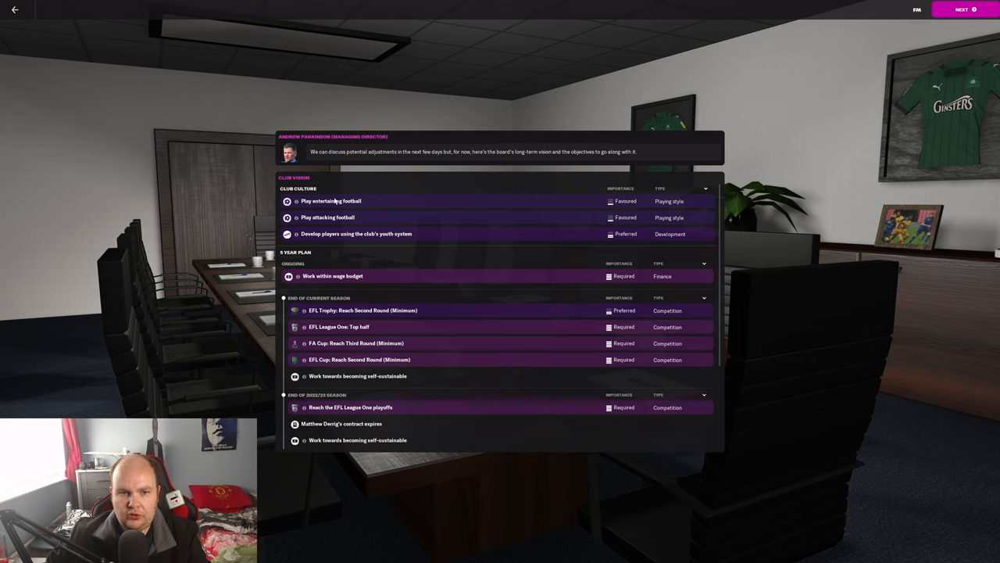
mouse_move(481, 256)
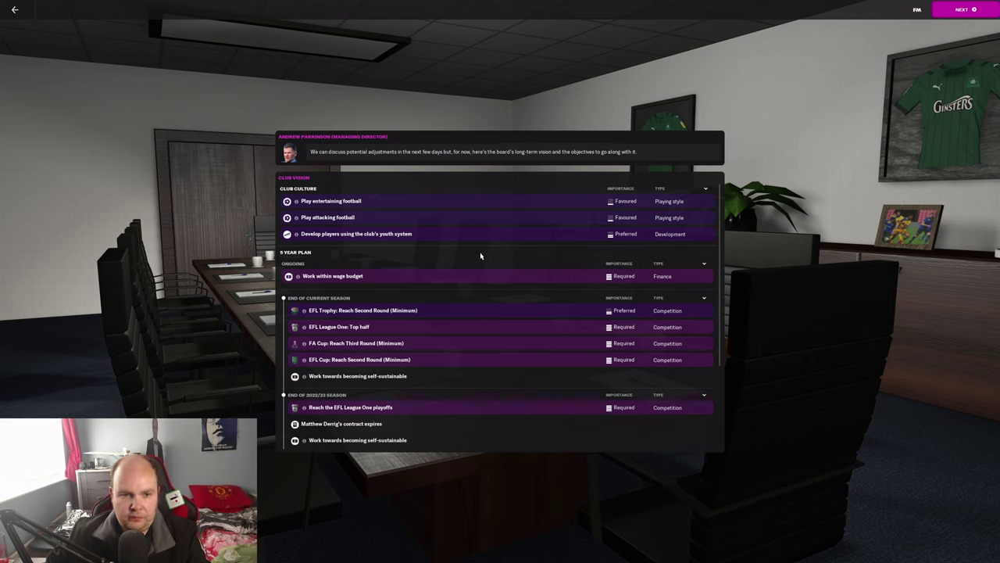
mouse_move(391, 272)
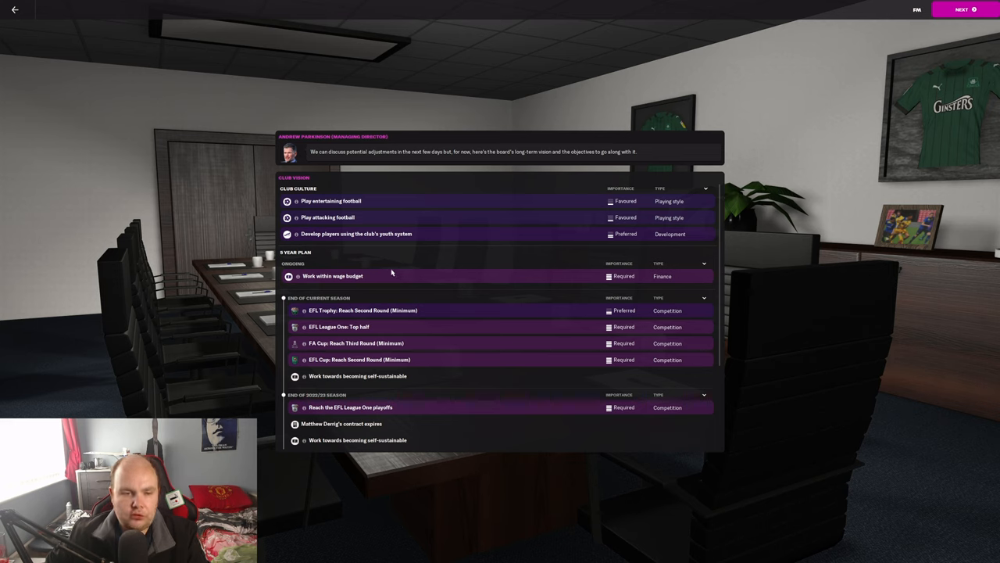
mouse_move(302, 310)
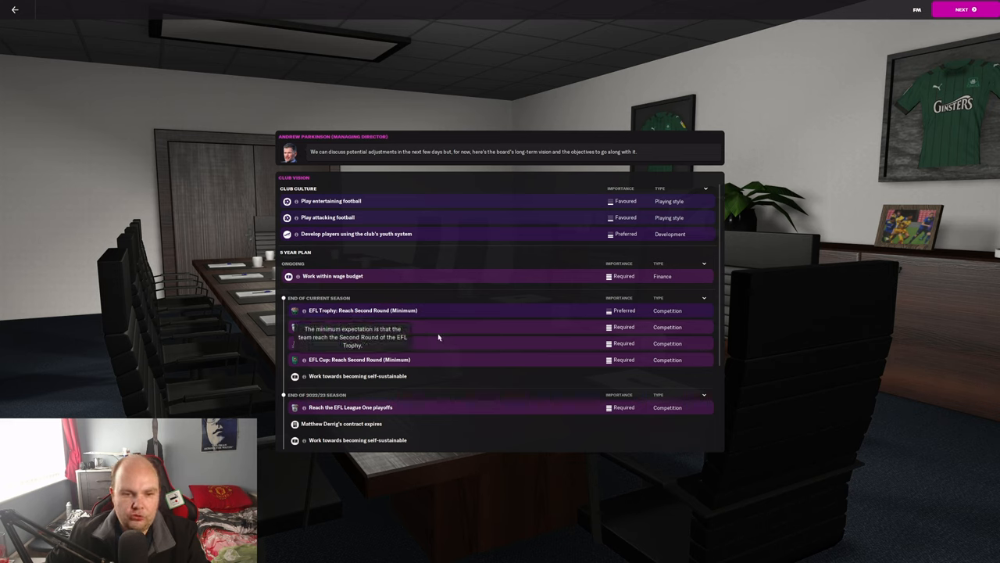
mouse_move(465, 483)
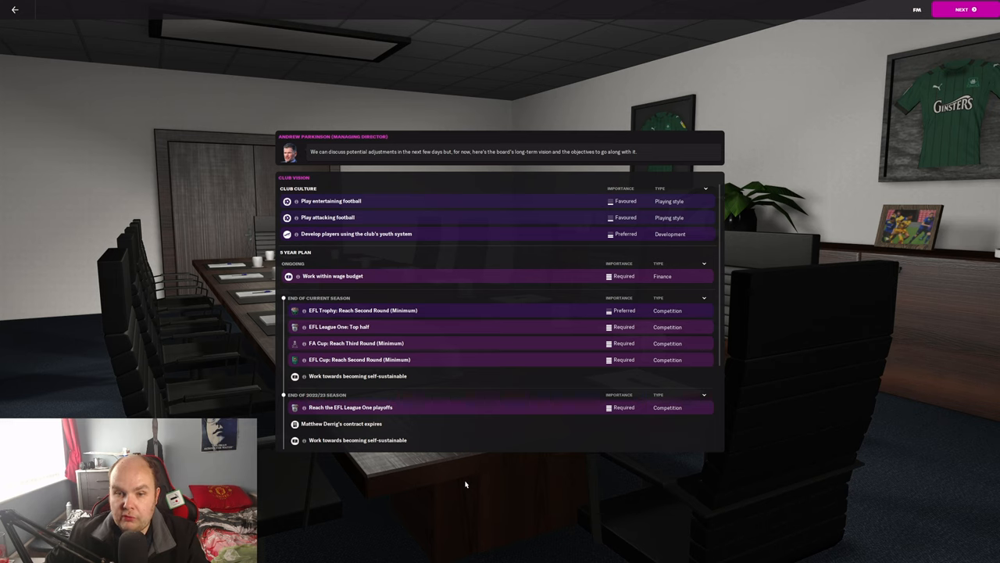
mouse_move(461, 458)
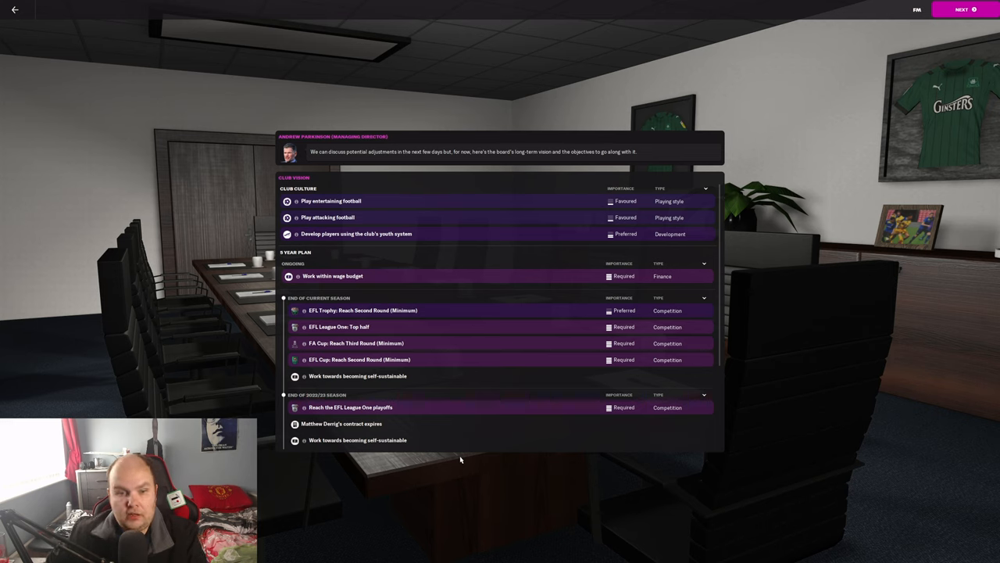
Scroll through the club vision's club culture and five-year plan objectives to 2023/24.
scroll(down, 3)
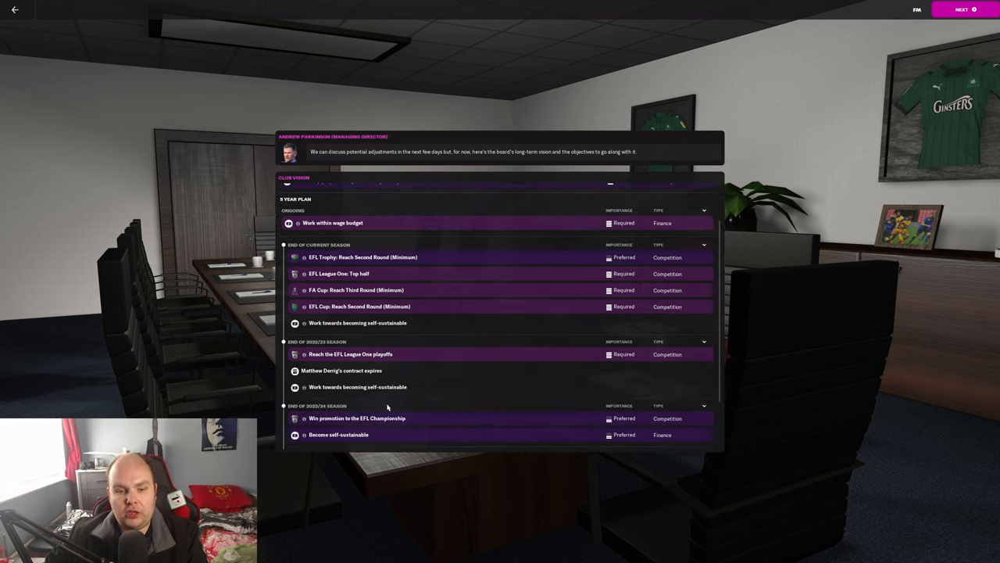
scroll(down, 3)
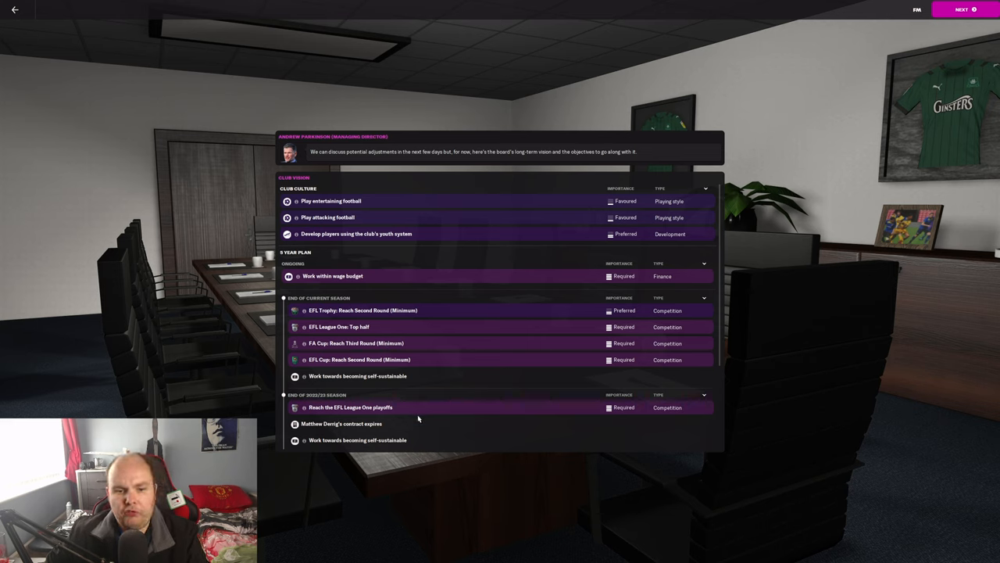
scroll(down, 3)
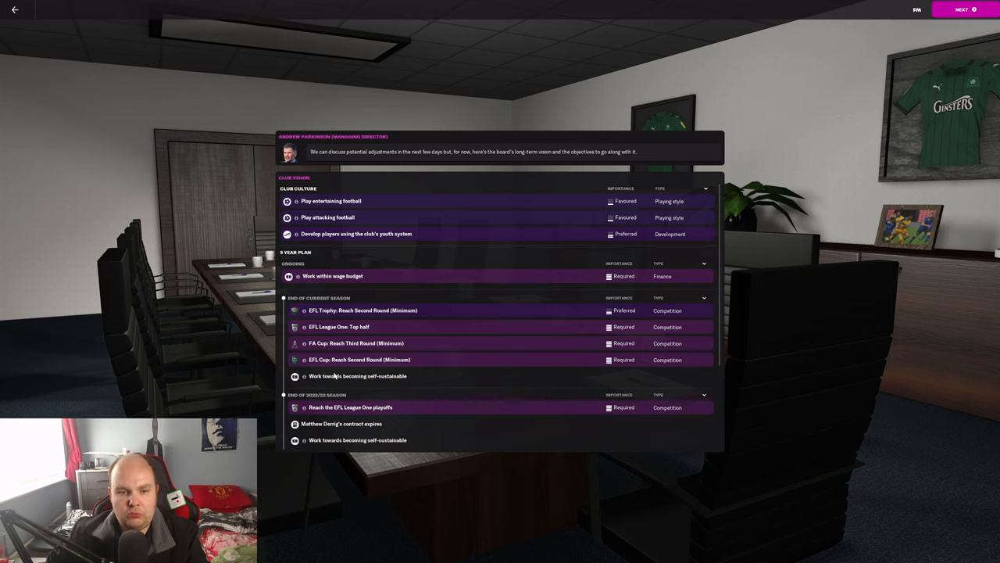
mouse_move(909, 32)
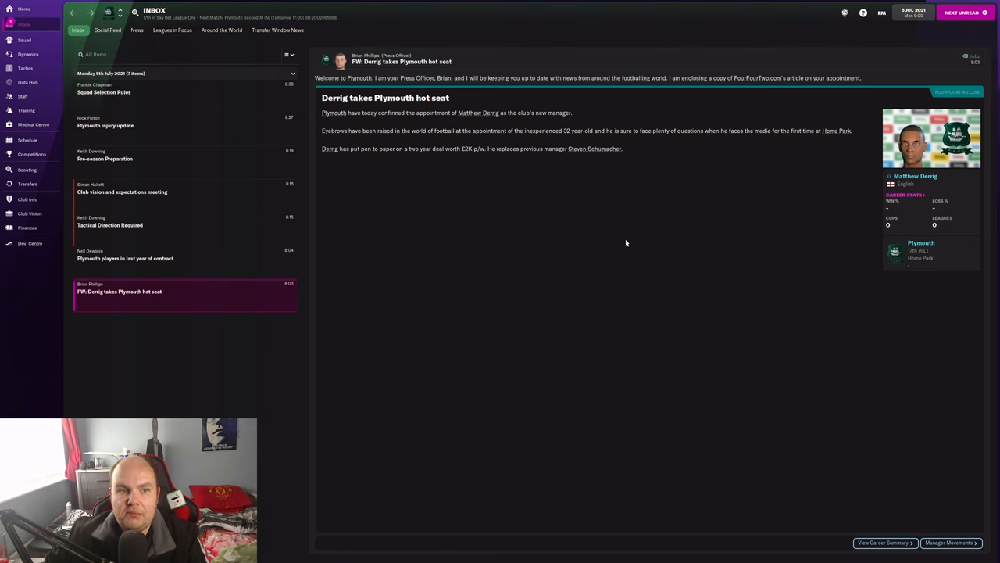
Read the expiring contracts and club vision messages, accept the proposed vision, and open Tactics.
click(125, 258)
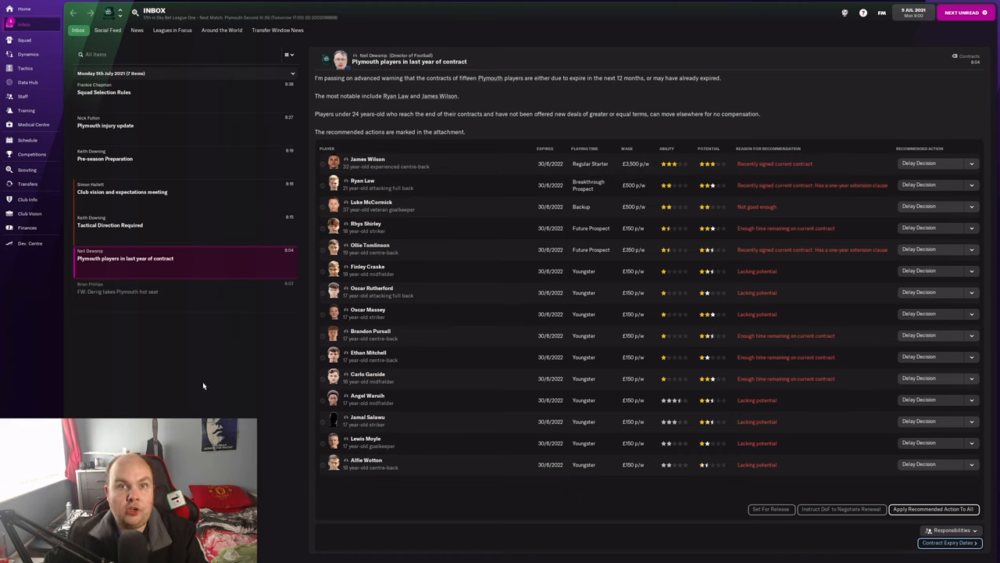
mouse_move(206, 380)
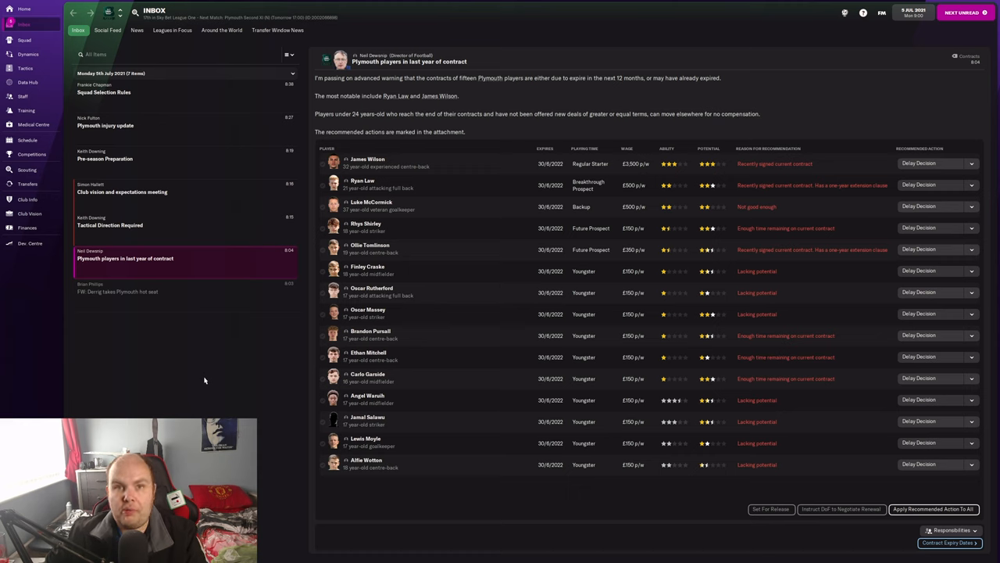
click(122, 192)
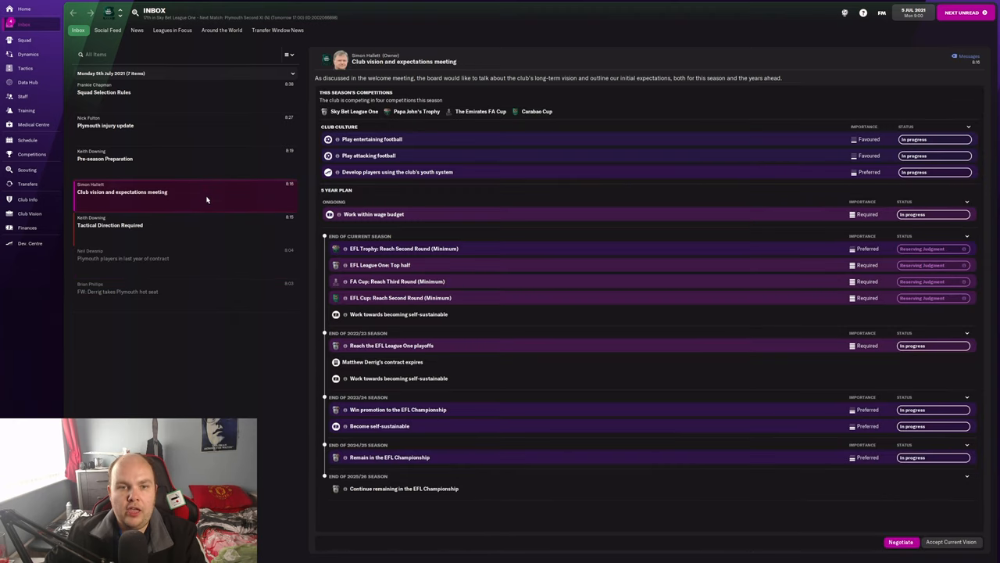
click(954, 542)
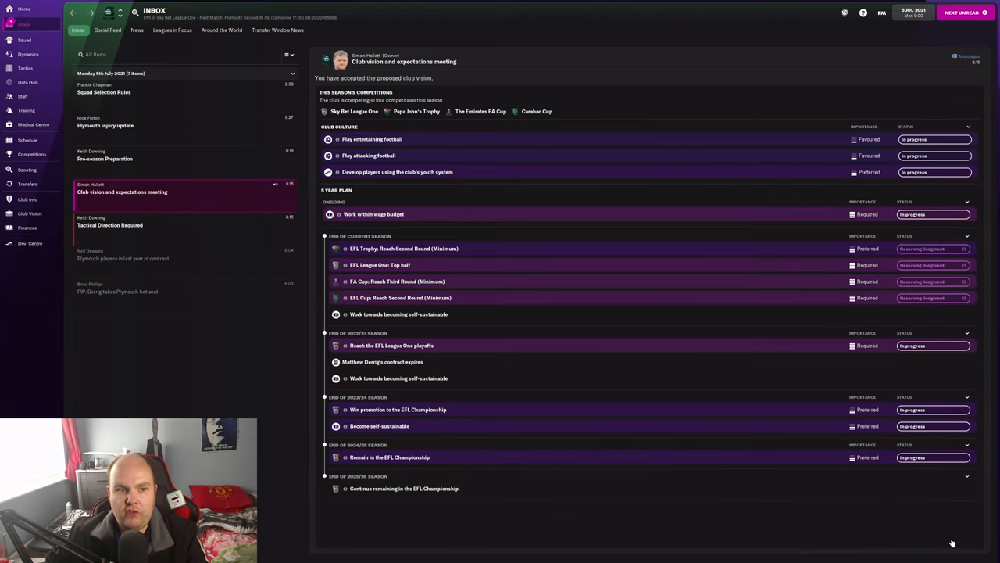
click(110, 225)
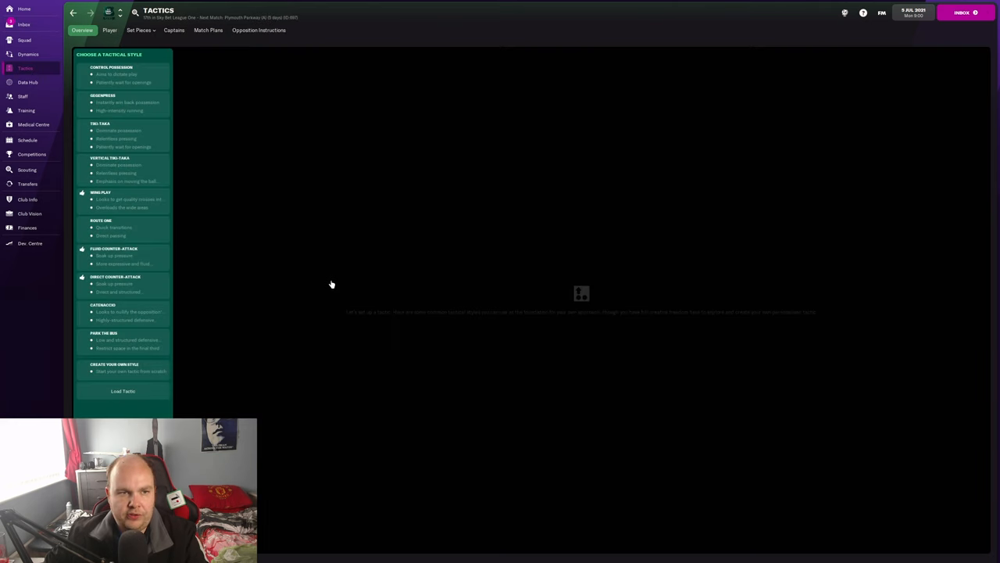
Choose the Wing Play style, then read the injury update and Squad Selection Rules messages.
click(123, 197)
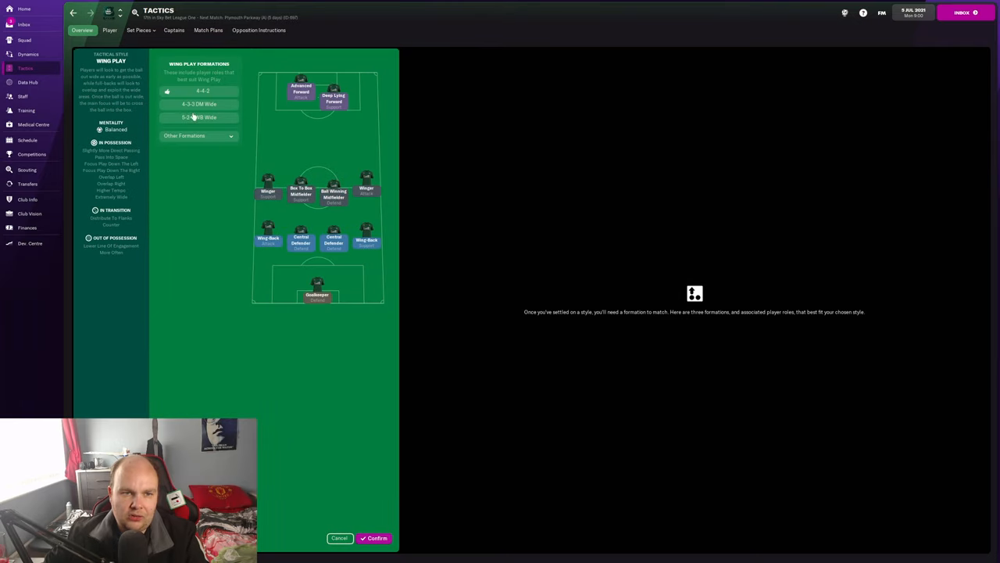
click(199, 104)
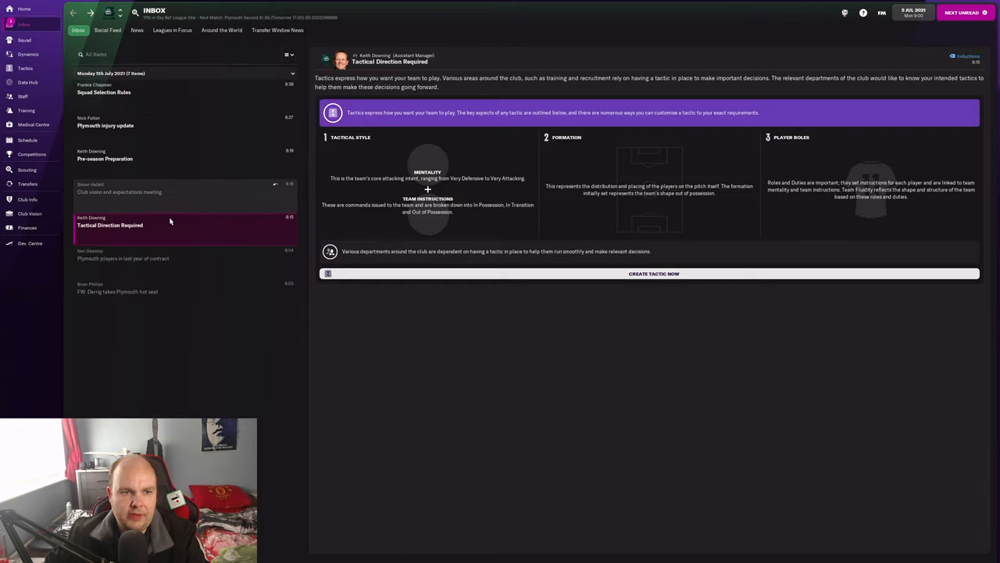
click(105, 125)
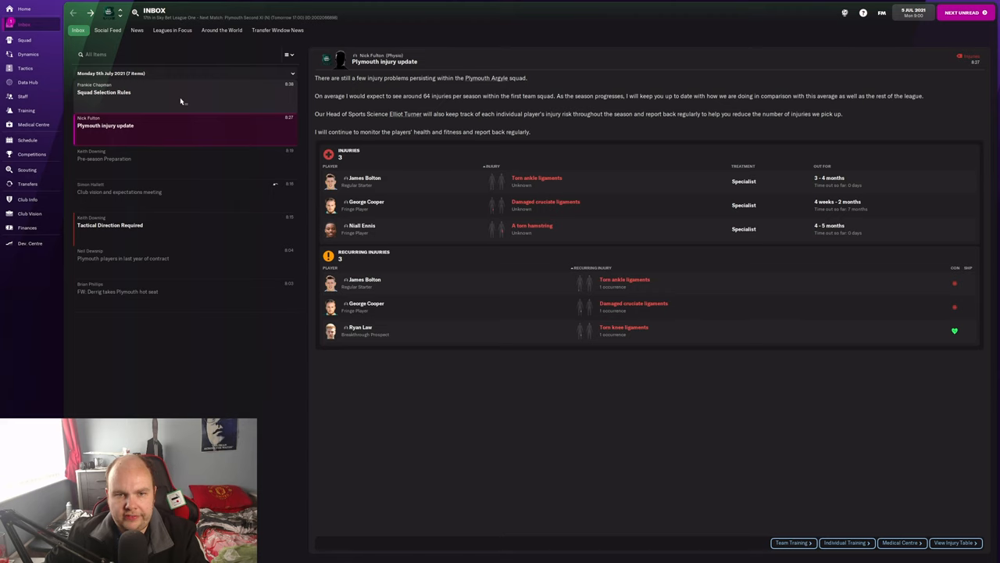
click(108, 92)
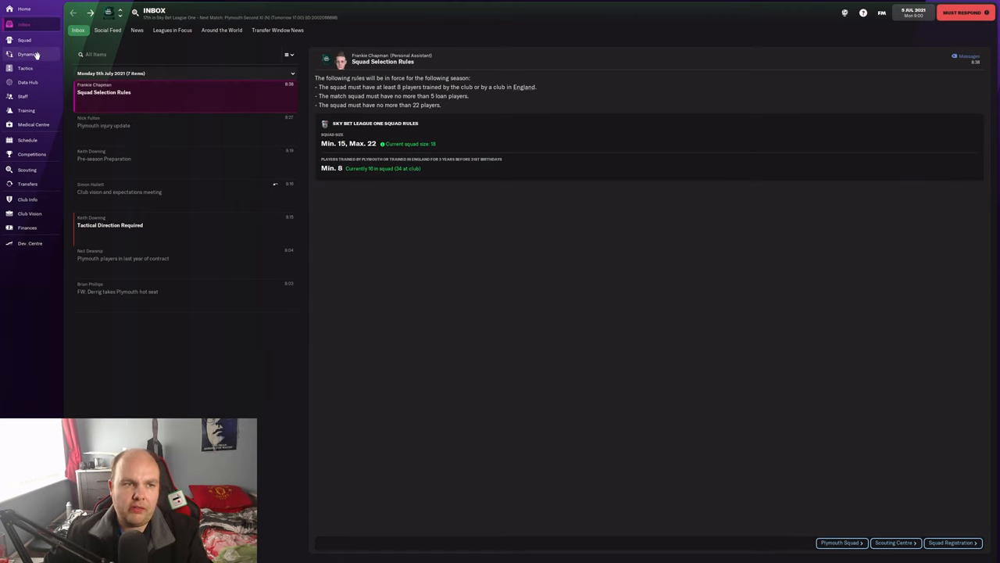
mouse_move(26, 54)
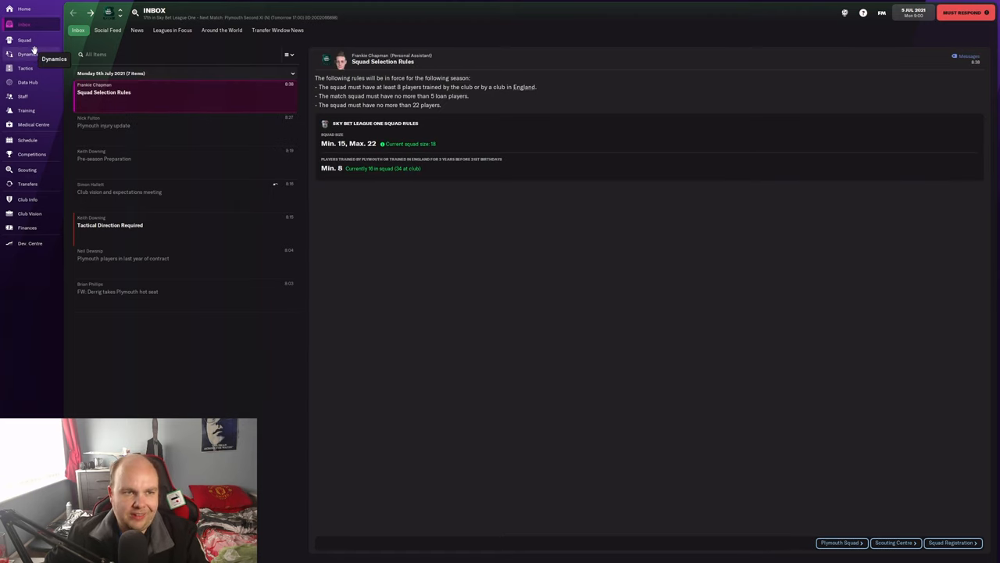
Show squad depth for the 4-2-3-1 Wide formation, then open the Players list.
click(26, 40)
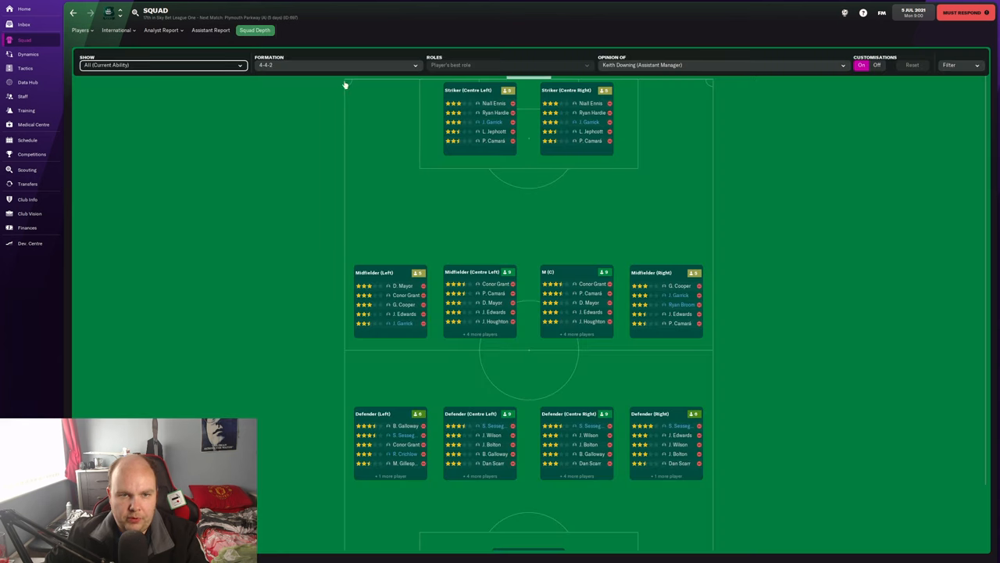
click(338, 65)
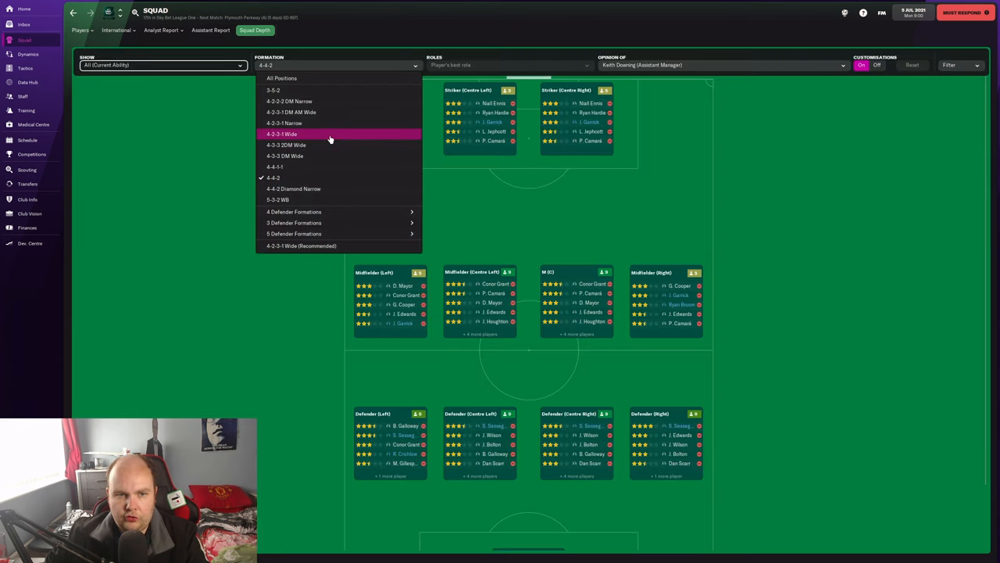
click(284, 134)
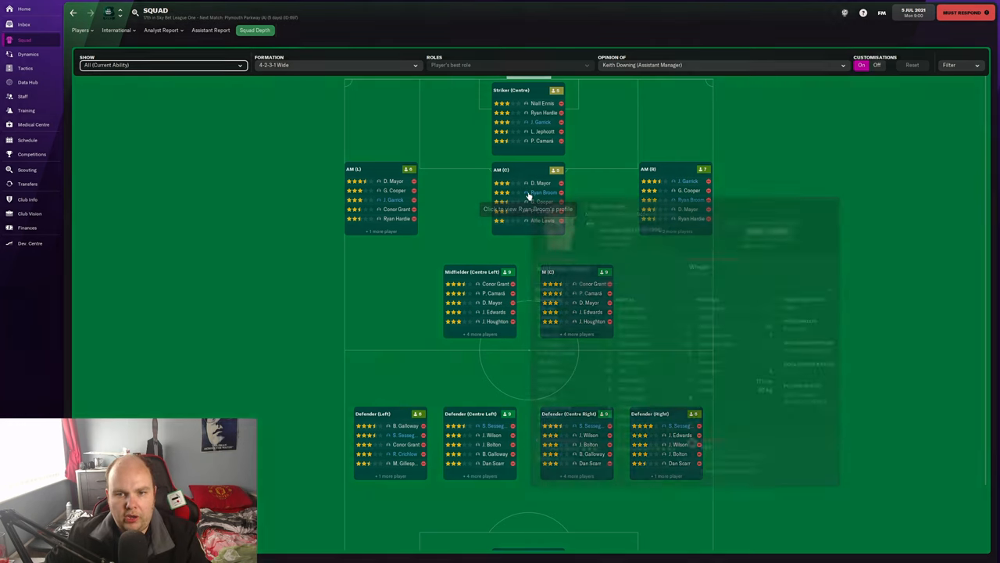
click(532, 192)
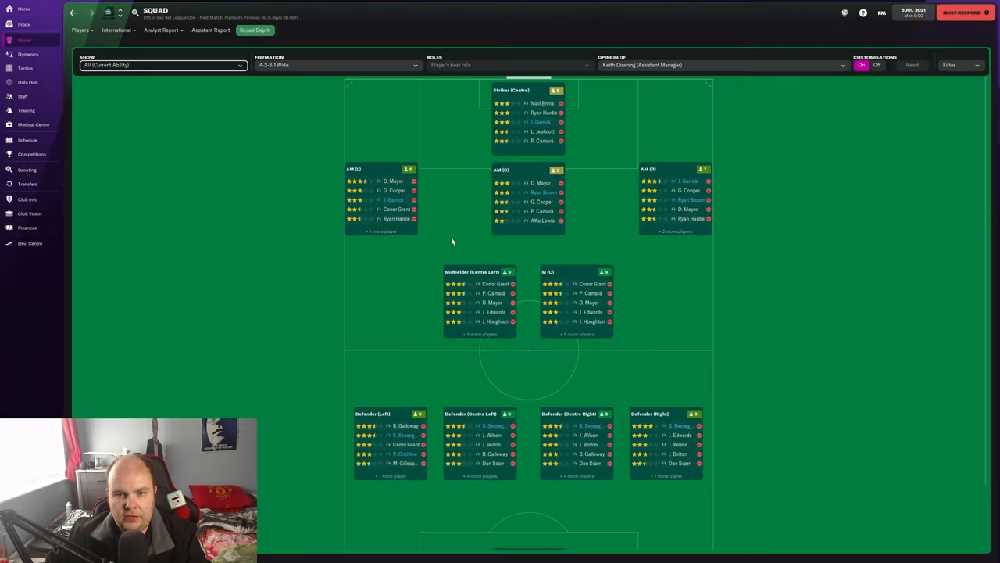
mouse_move(530, 201)
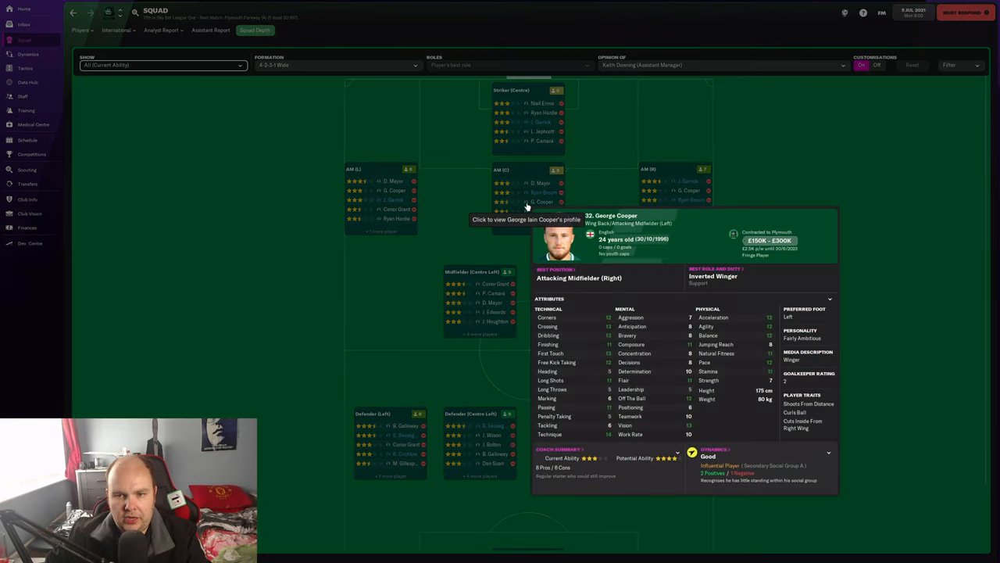
mouse_move(470, 206)
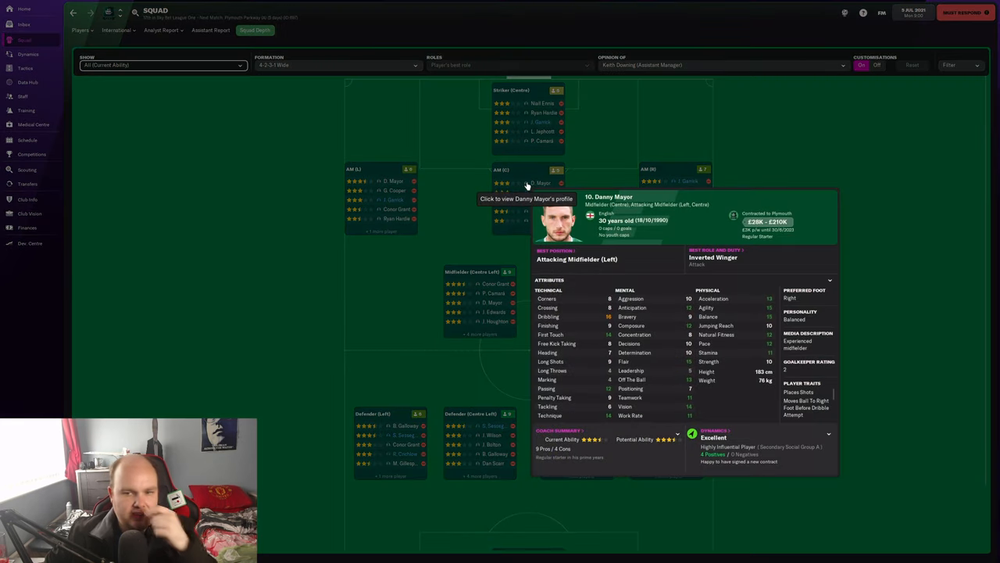
mouse_move(459, 180)
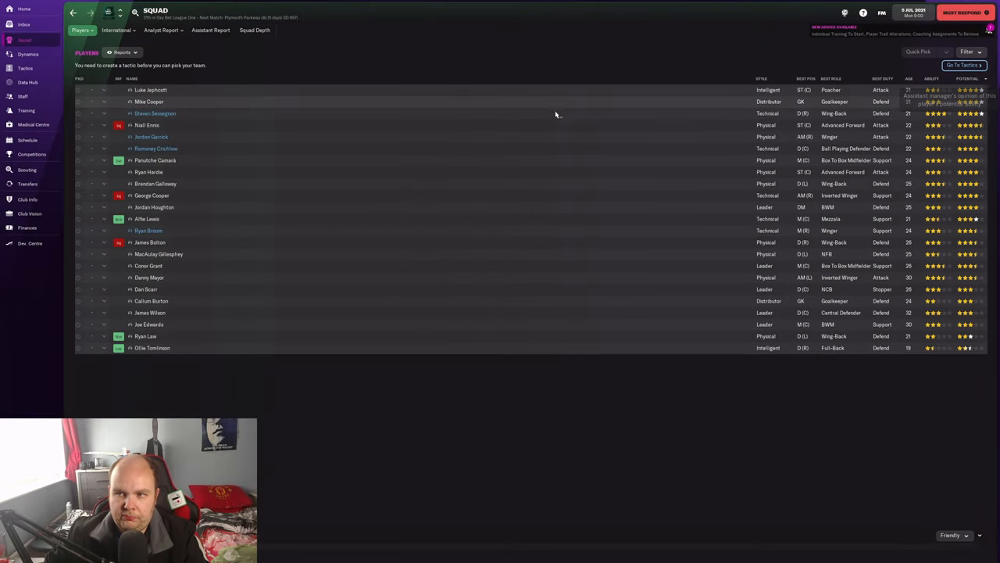
mouse_move(149, 89)
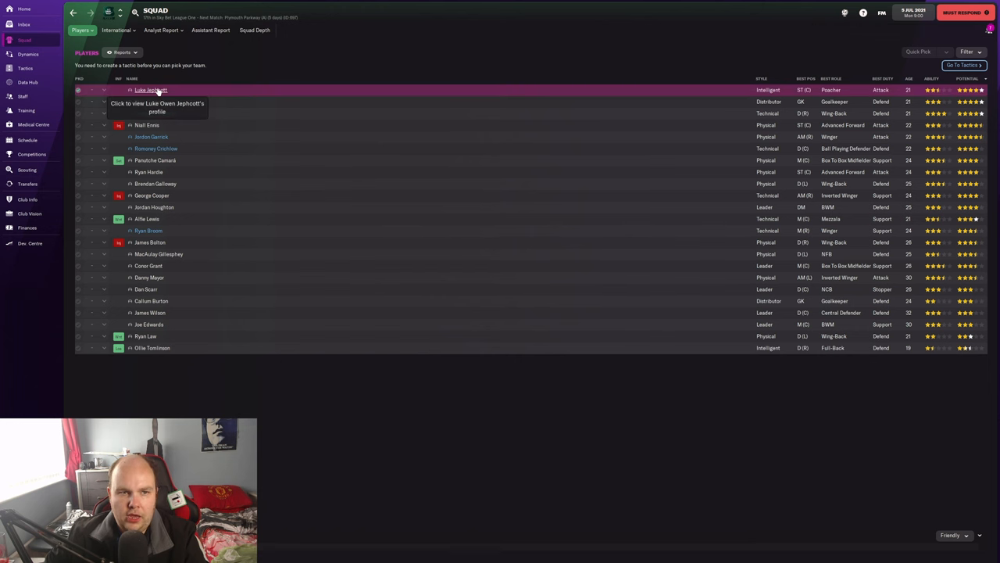
click(147, 90)
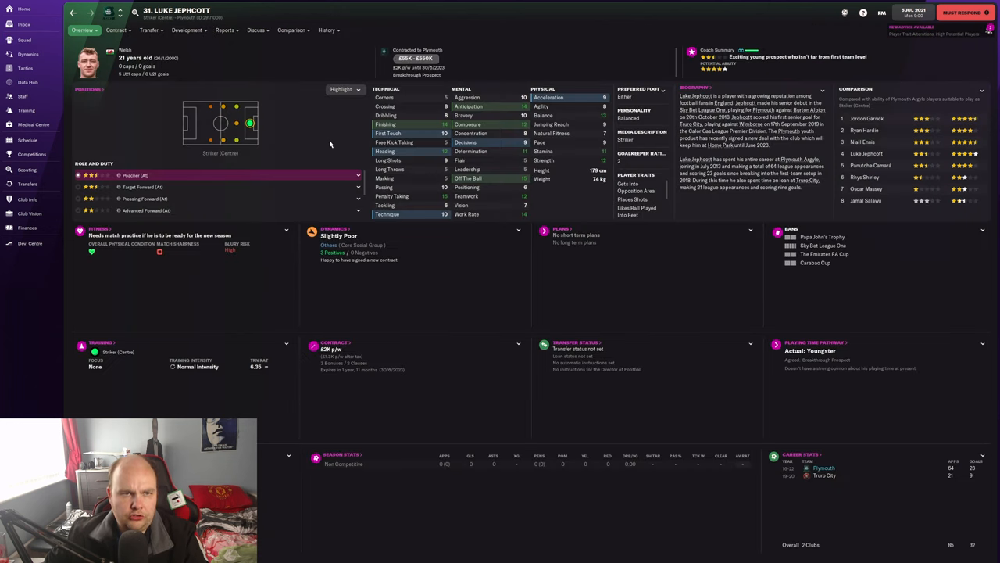
mouse_move(321, 143)
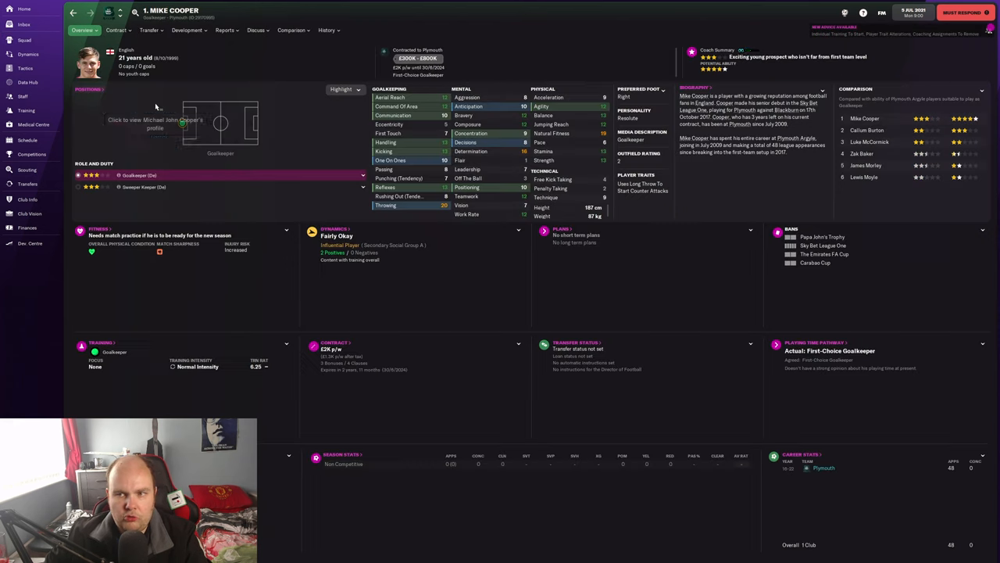
mouse_move(301, 125)
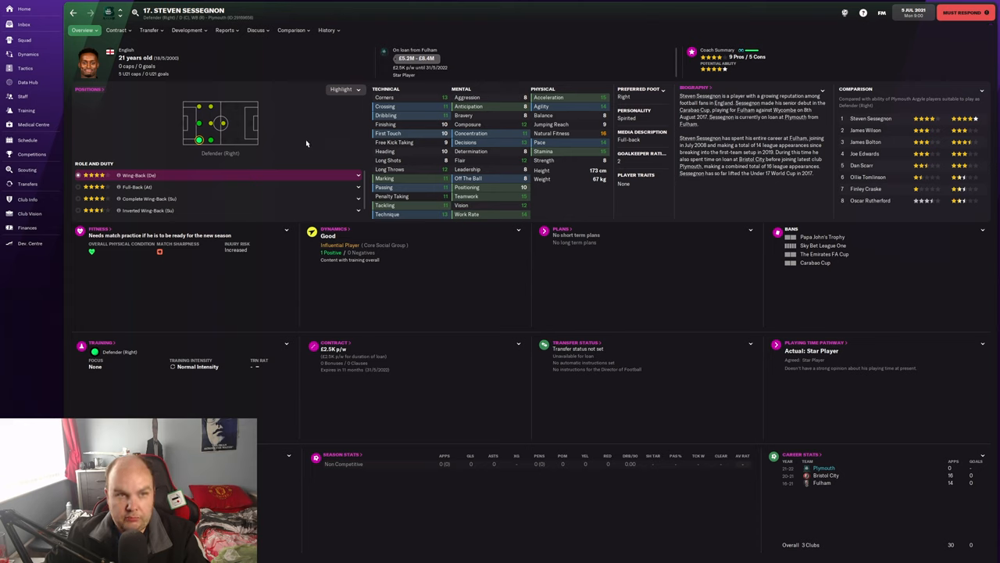
click(116, 31)
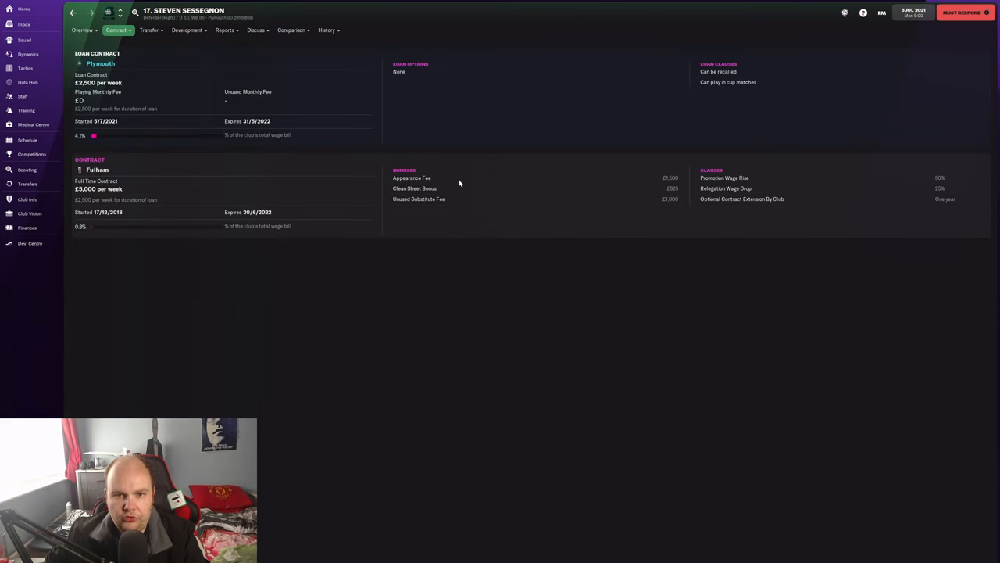
mouse_move(511, 215)
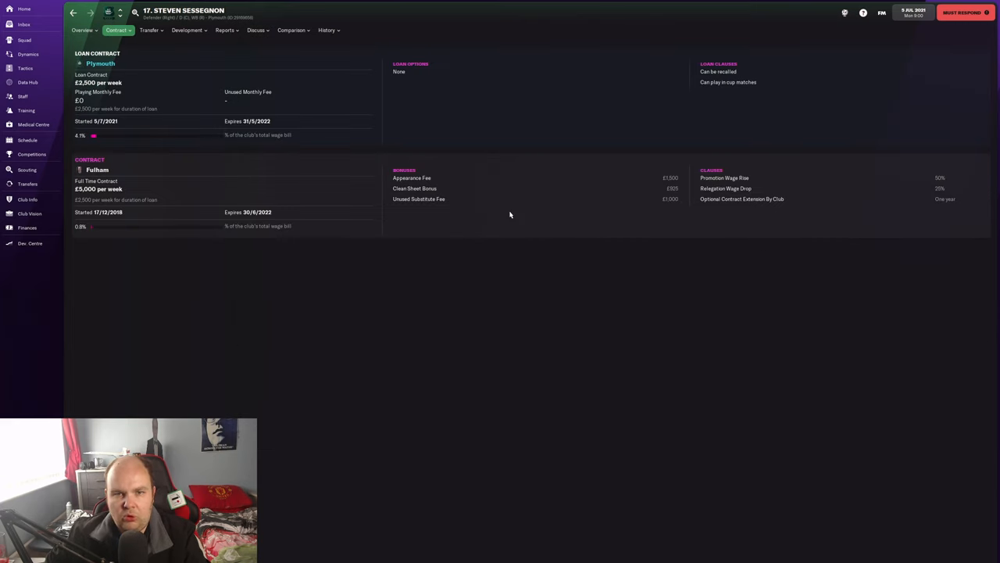
mouse_move(357, 127)
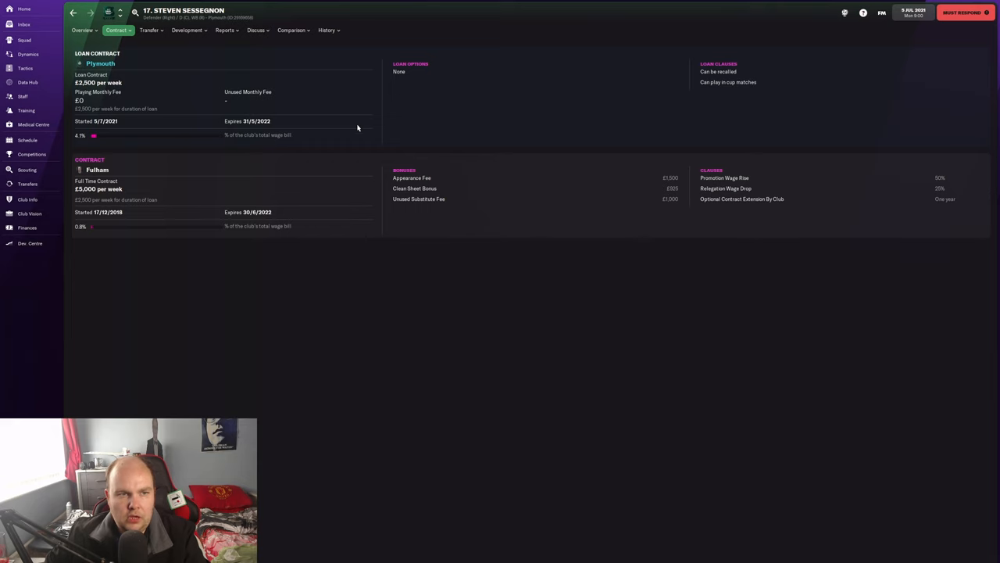
click(26, 40)
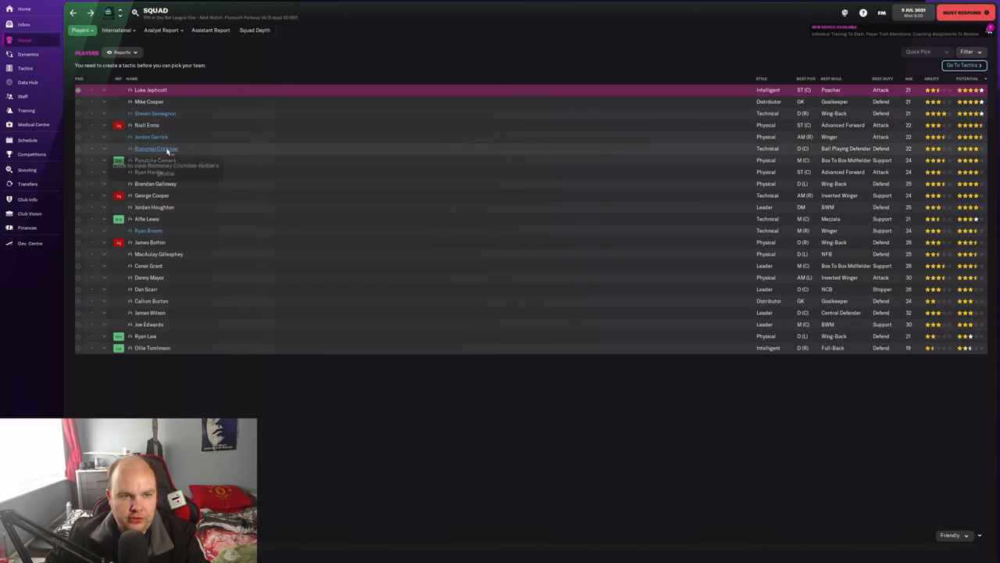
click(155, 149)
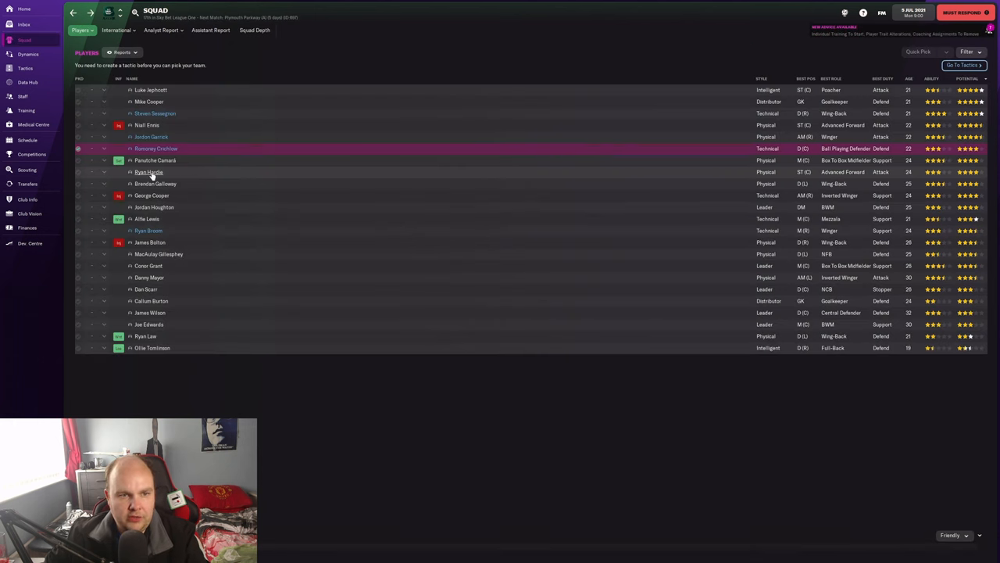
double_click(149, 172)
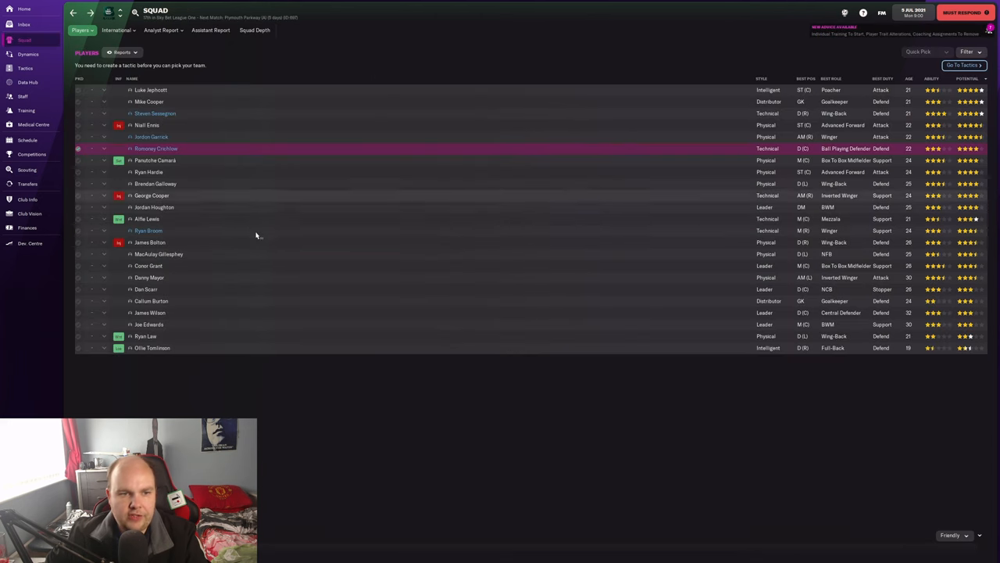
mouse_move(191, 227)
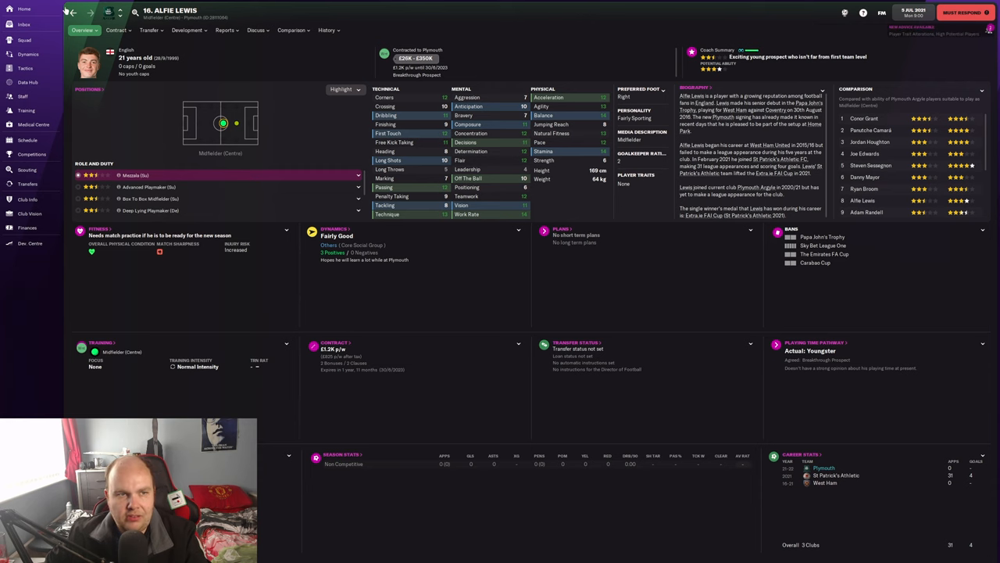
click(27, 227)
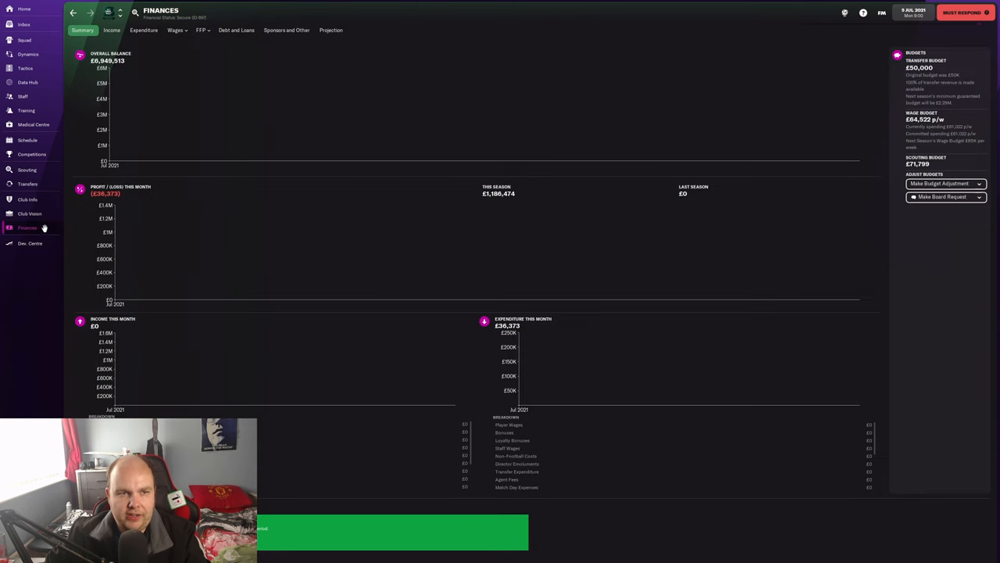
mouse_move(428, 112)
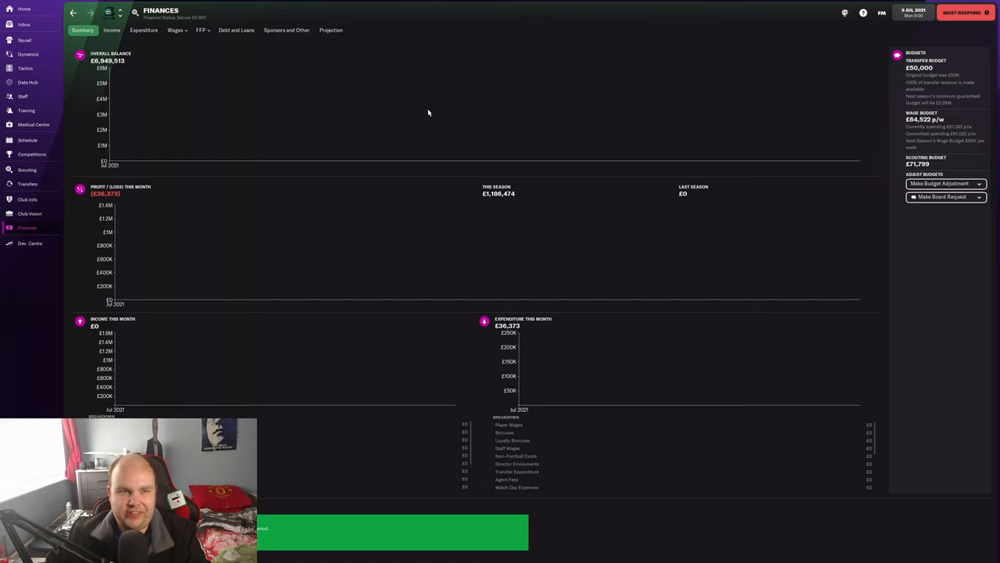
mouse_move(663, 130)
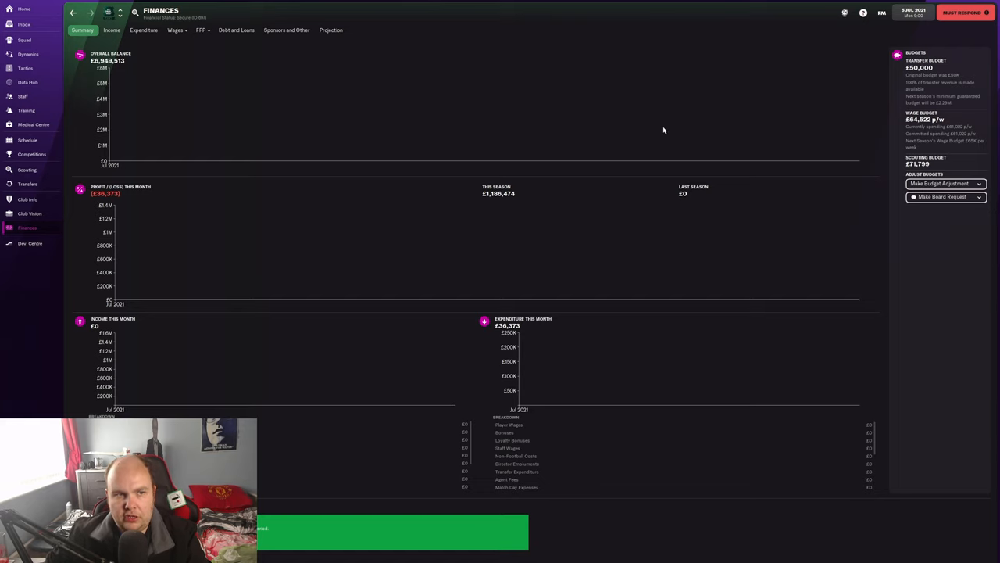
Shift wages into transfers (£85,568 transfer, £63,838 p/w wages), then view Debt and Loans.
click(944, 183)
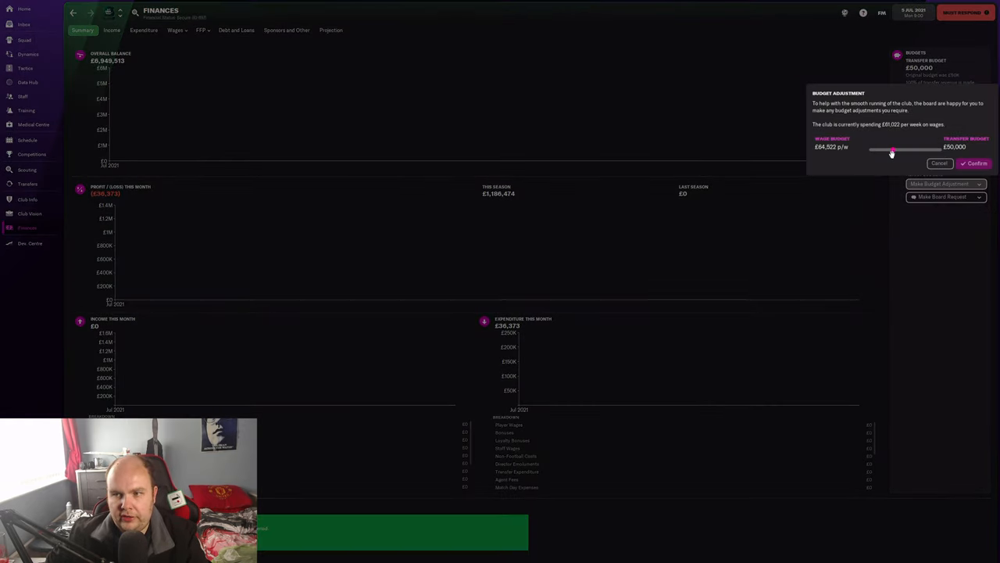
drag(891, 150, 913, 150)
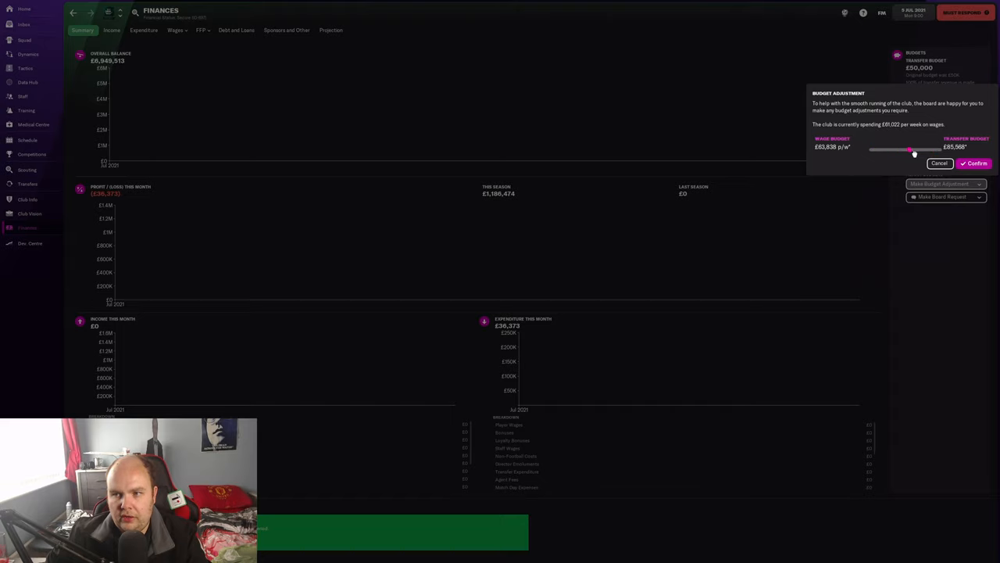
click(973, 162)
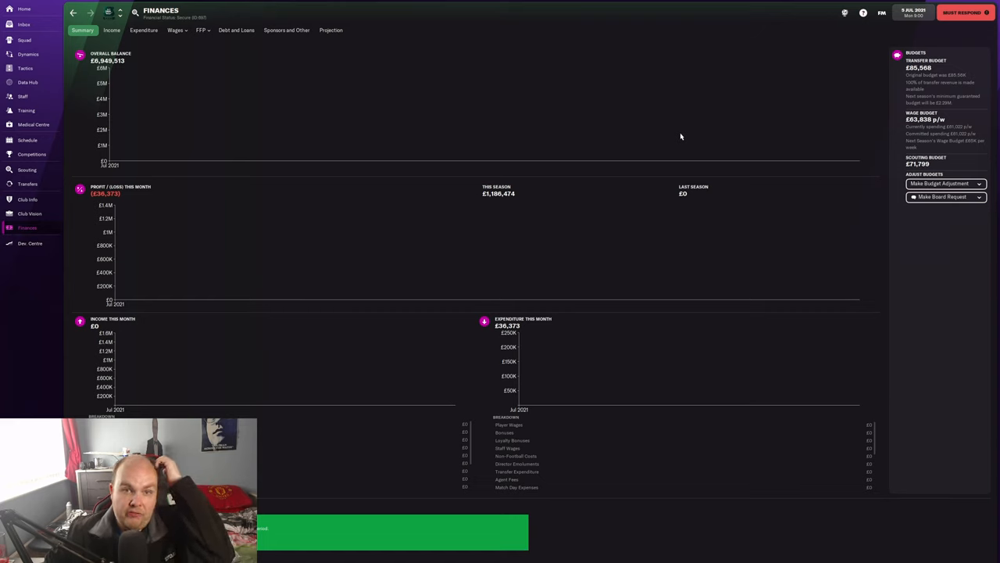
mouse_move(647, 129)
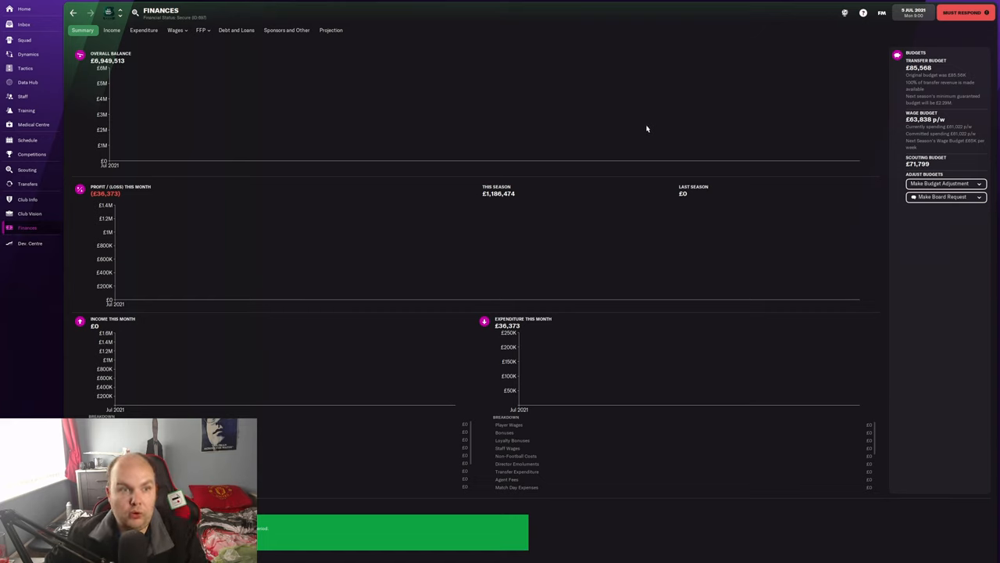
mouse_move(302, 96)
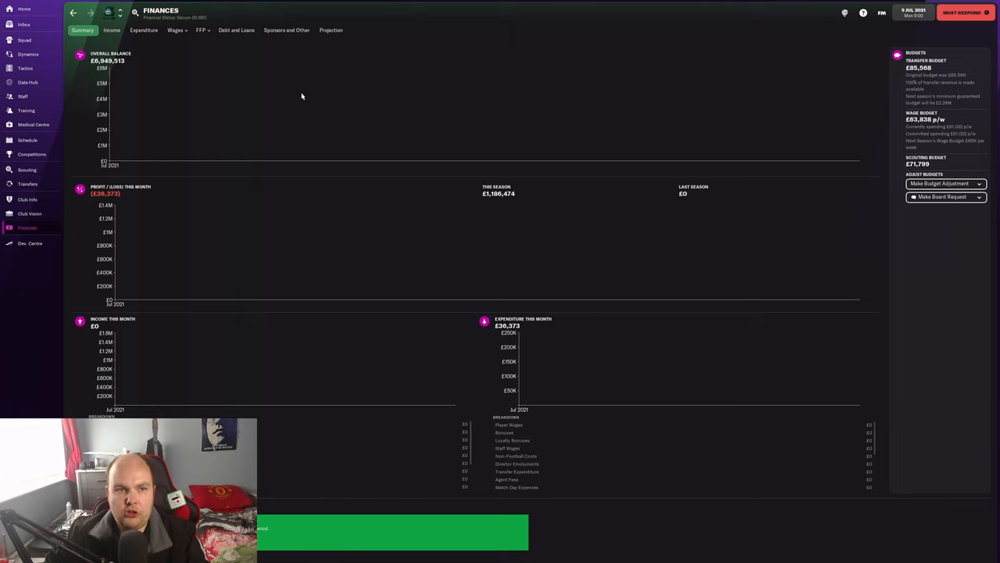
click(240, 31)
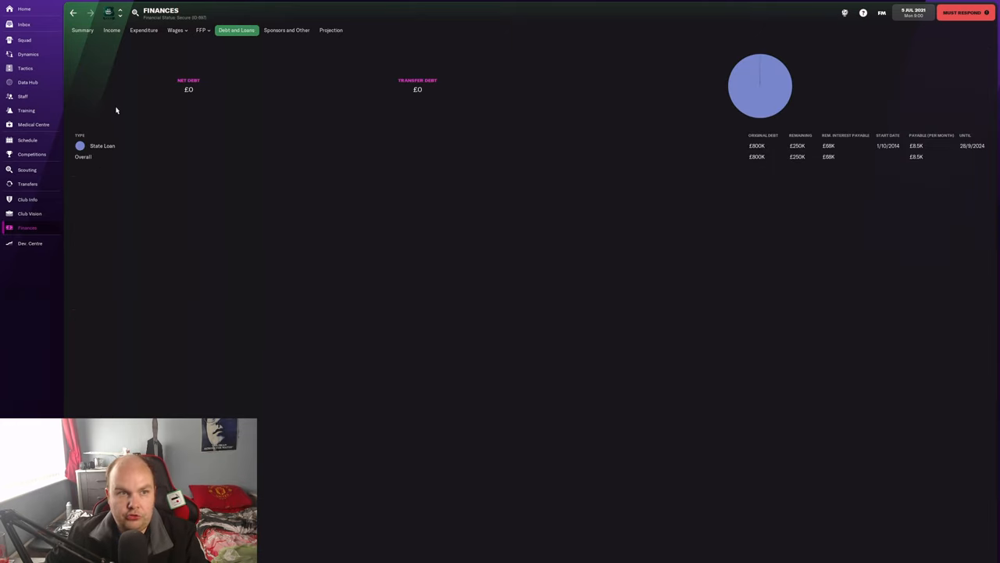
Open Club Info's General tab with league history, 15th-place media prediction and key people.
click(28, 199)
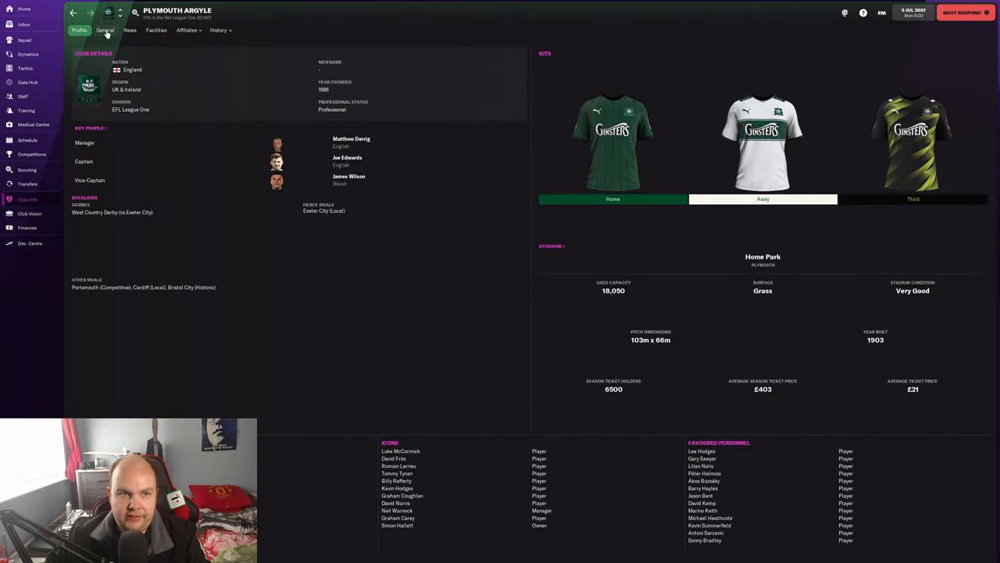
click(104, 31)
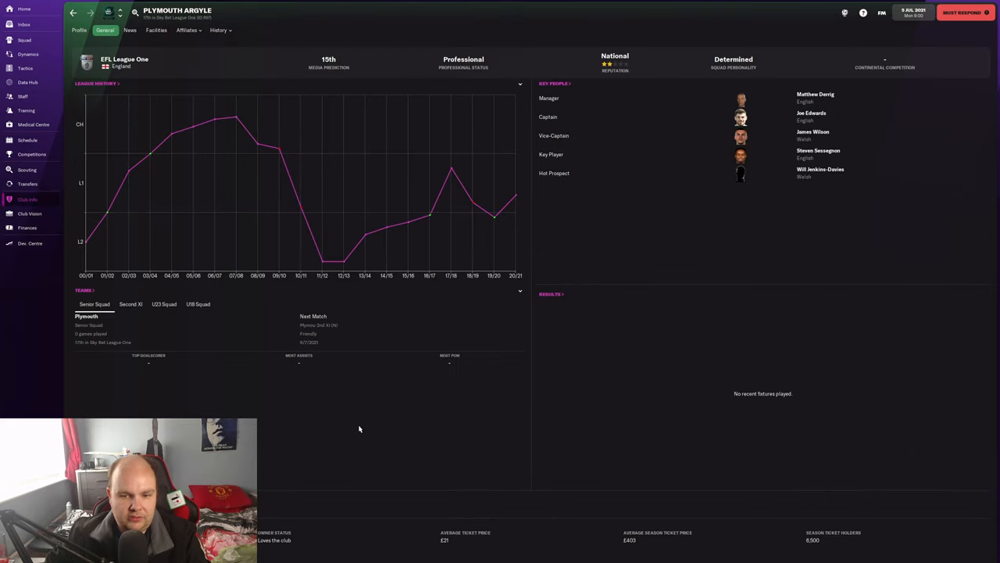
mouse_move(363, 424)
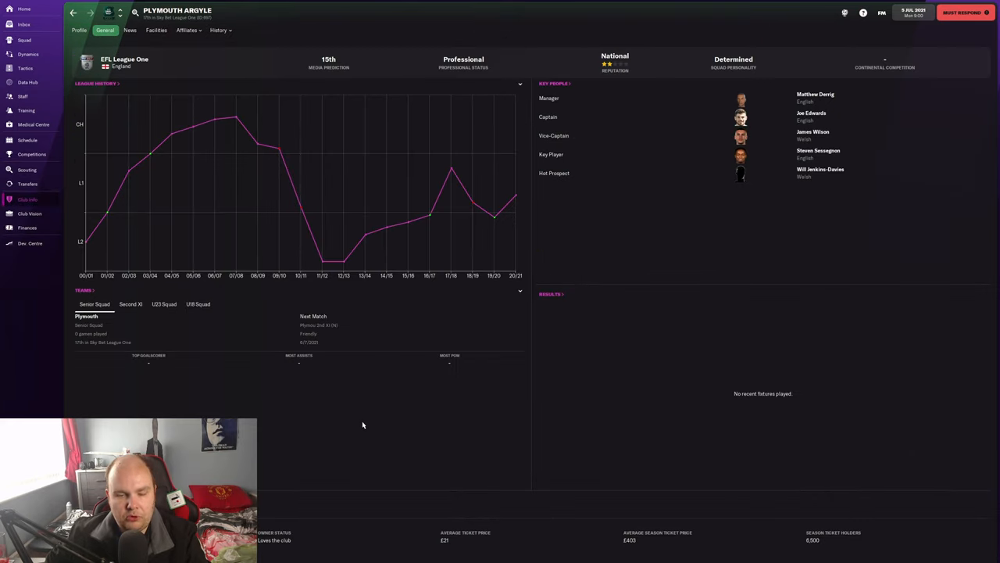
mouse_move(280, 544)
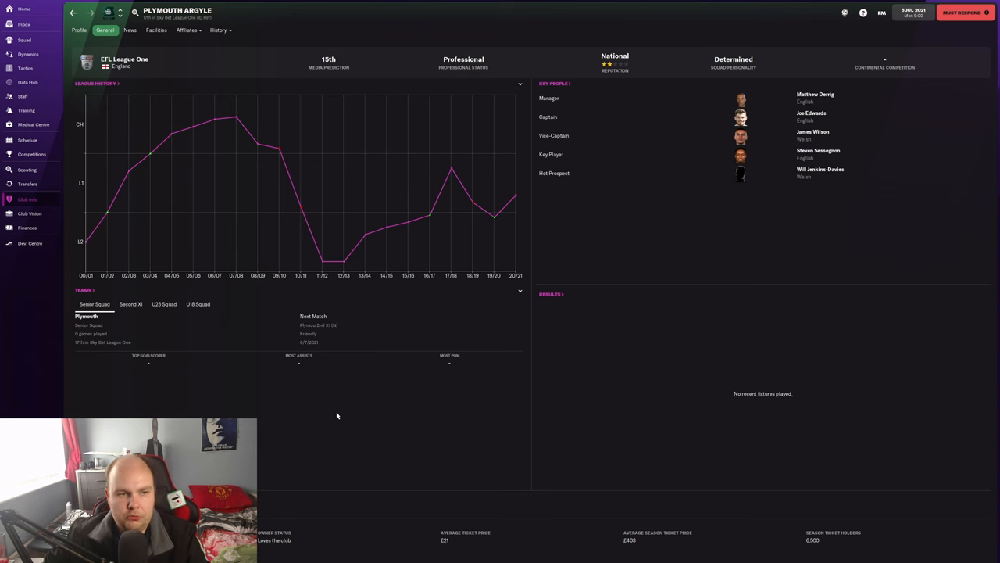
Open the Dev. Centre and browse the Under 18s and Under 23s squad lists.
click(29, 243)
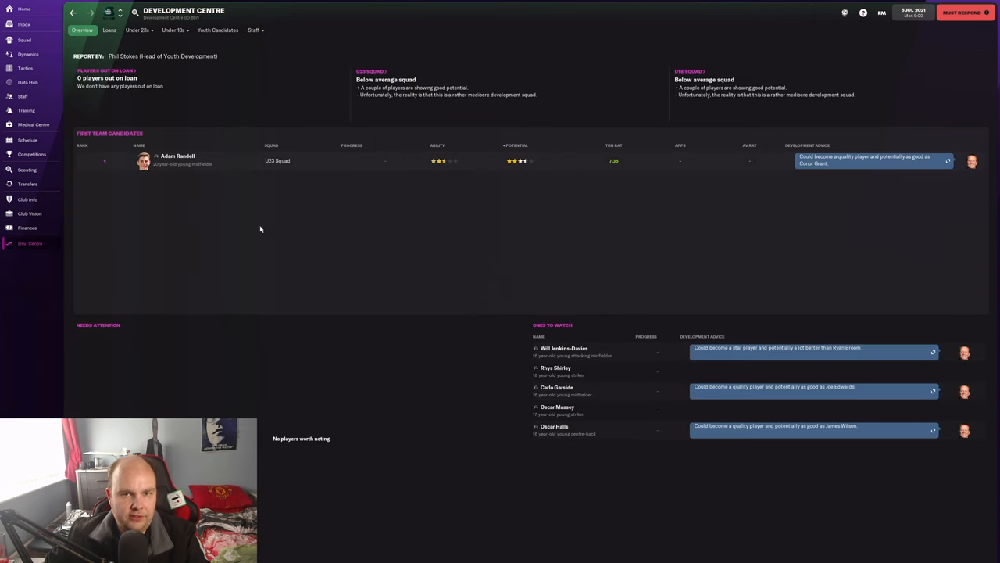
click(178, 155)
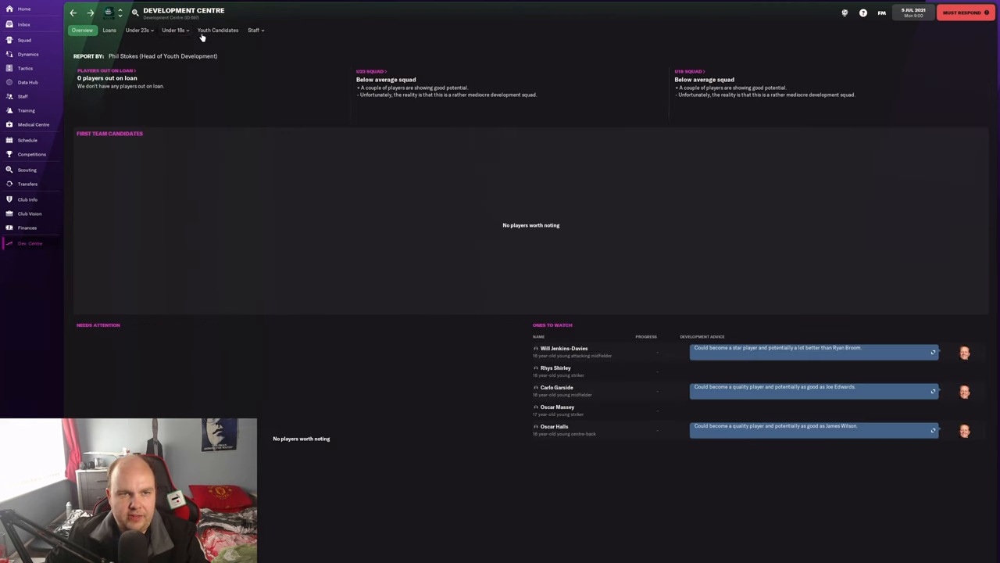
click(171, 31)
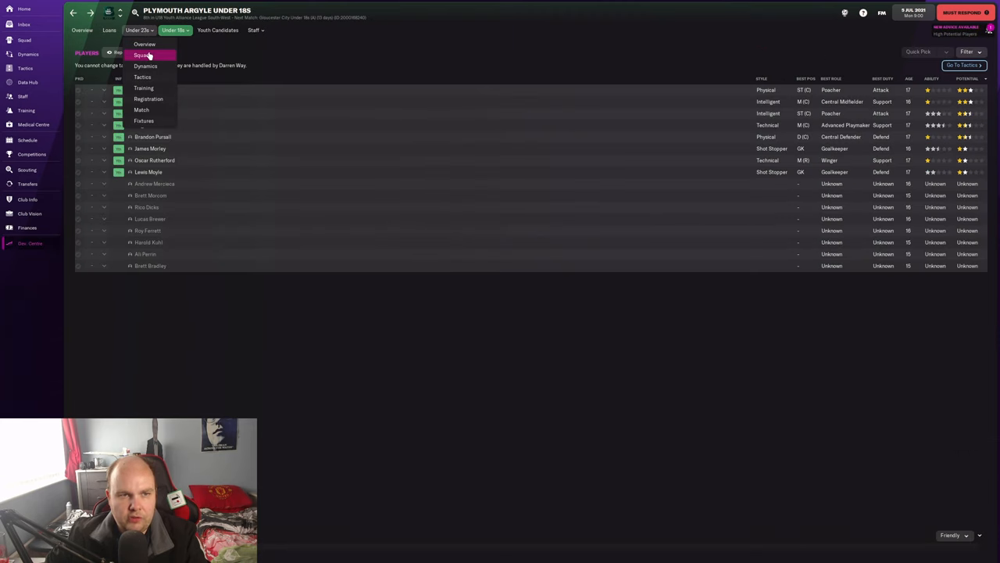
click(148, 55)
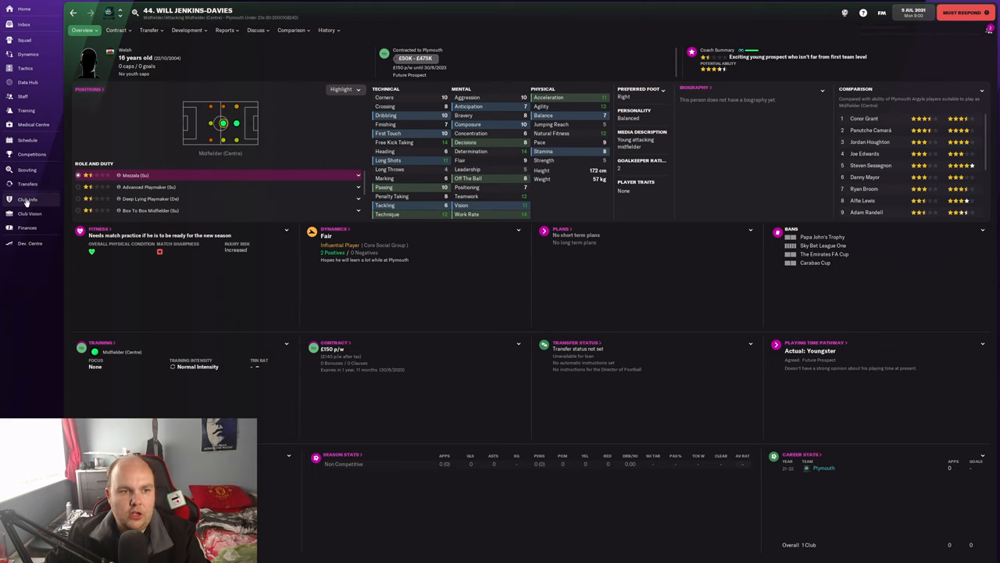
Check the club vision, then view Home Park and facility ratings on Club Info's Facilities tab.
click(27, 198)
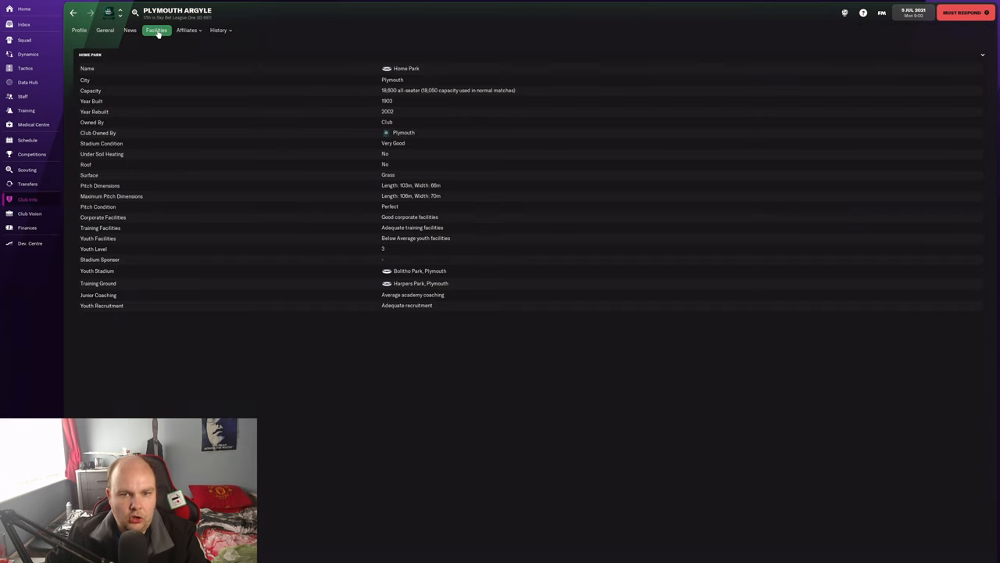
mouse_move(347, 349)
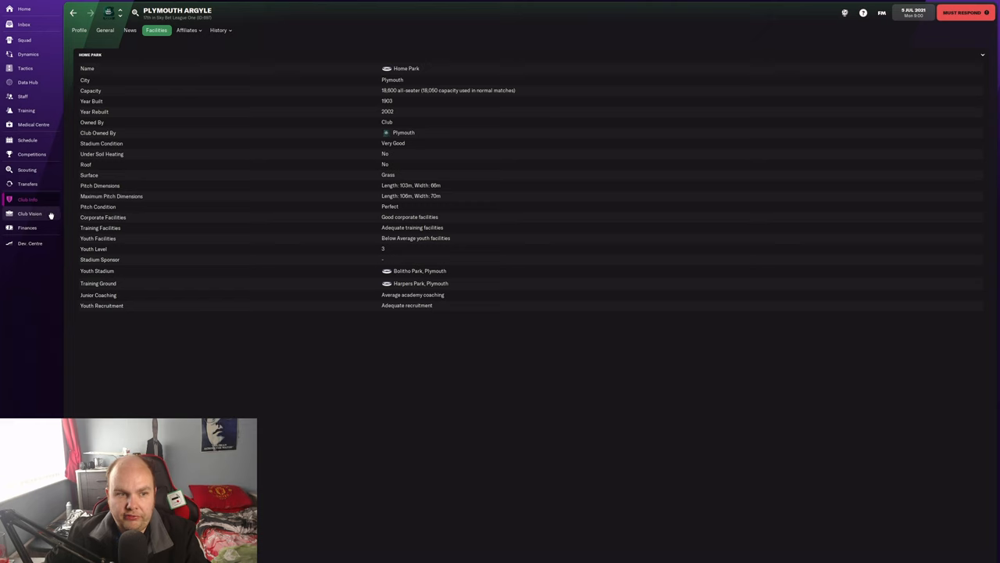
click(29, 214)
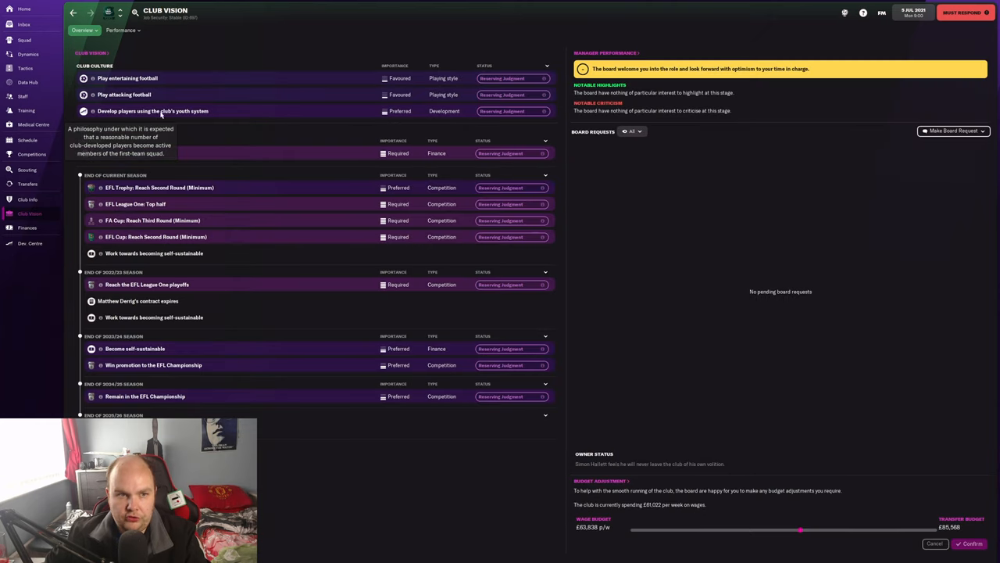
mouse_move(39, 219)
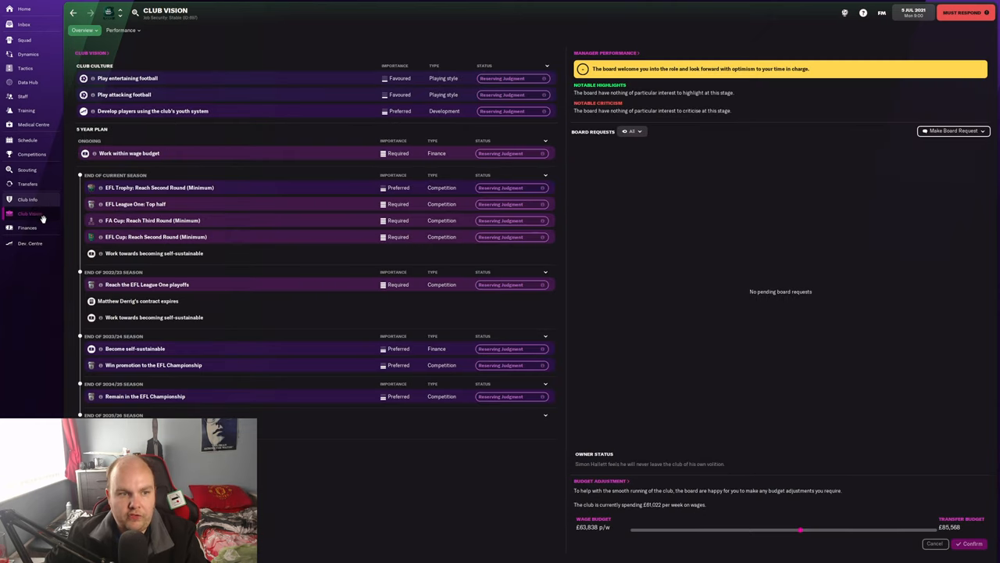
click(27, 199)
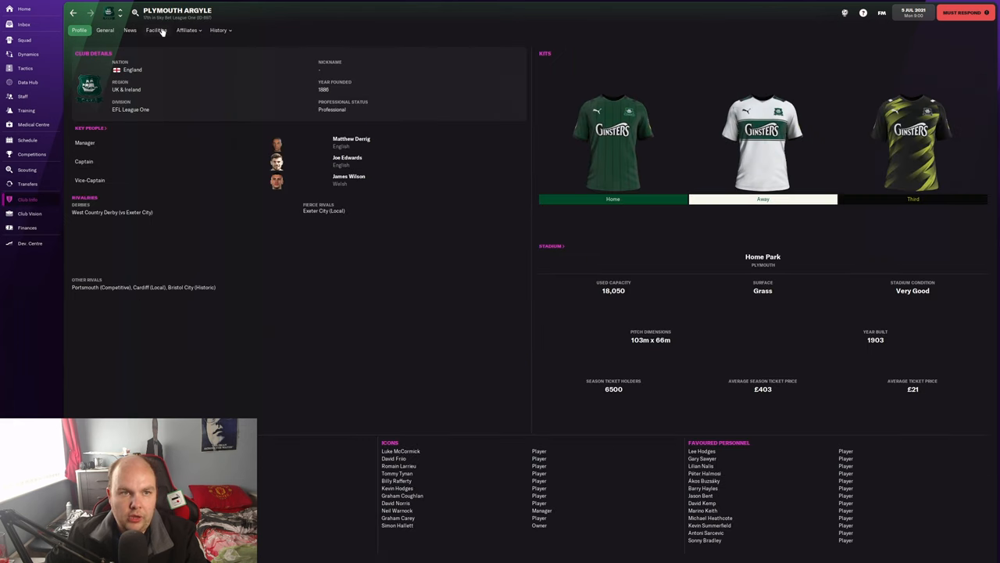
click(160, 31)
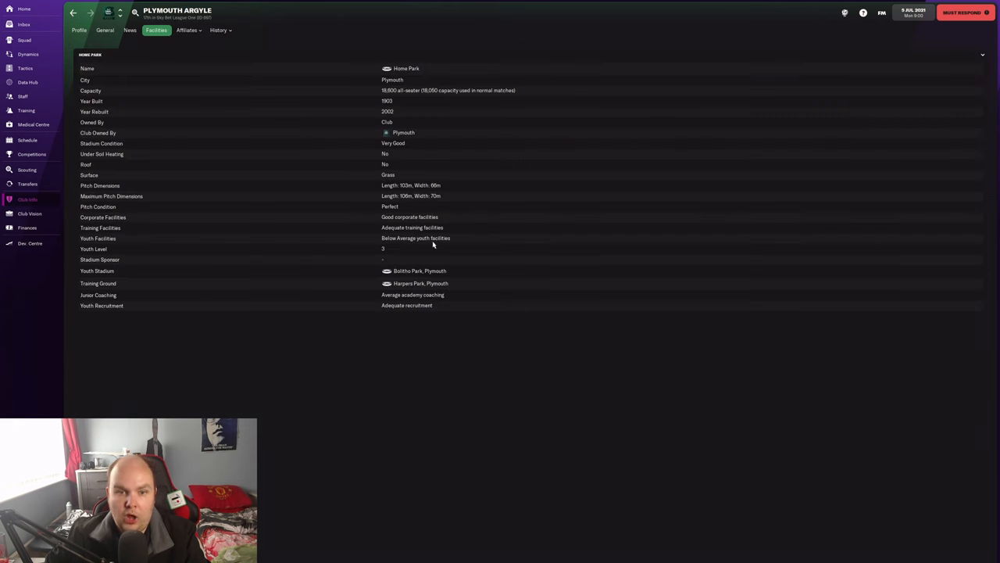
mouse_move(391, 251)
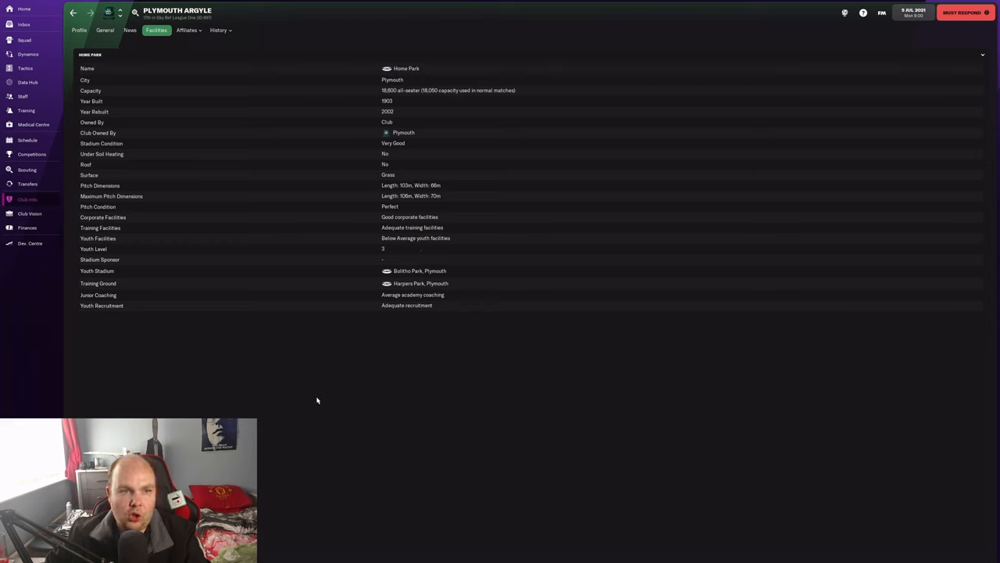
mouse_move(319, 398)
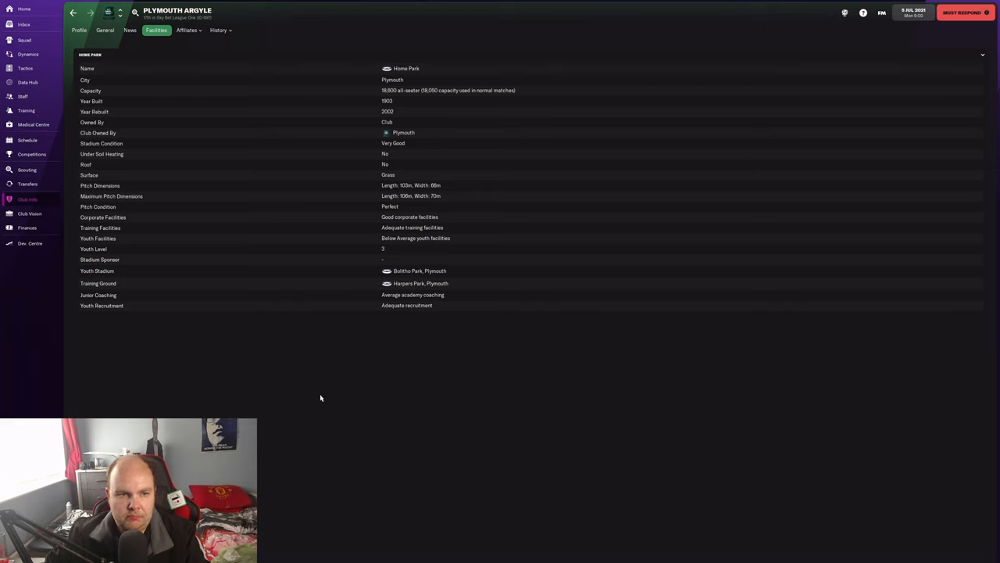
mouse_move(325, 392)
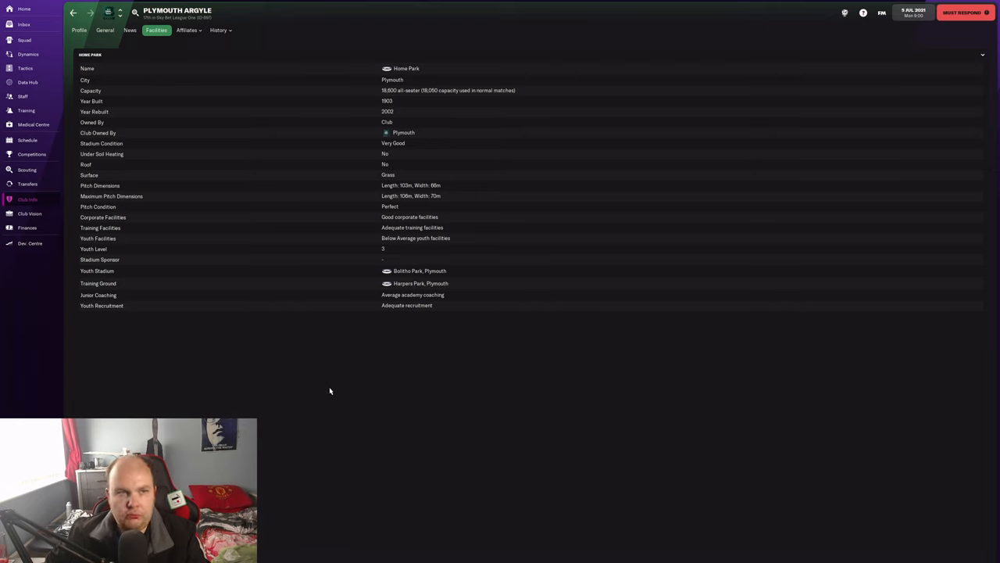
mouse_move(336, 388)
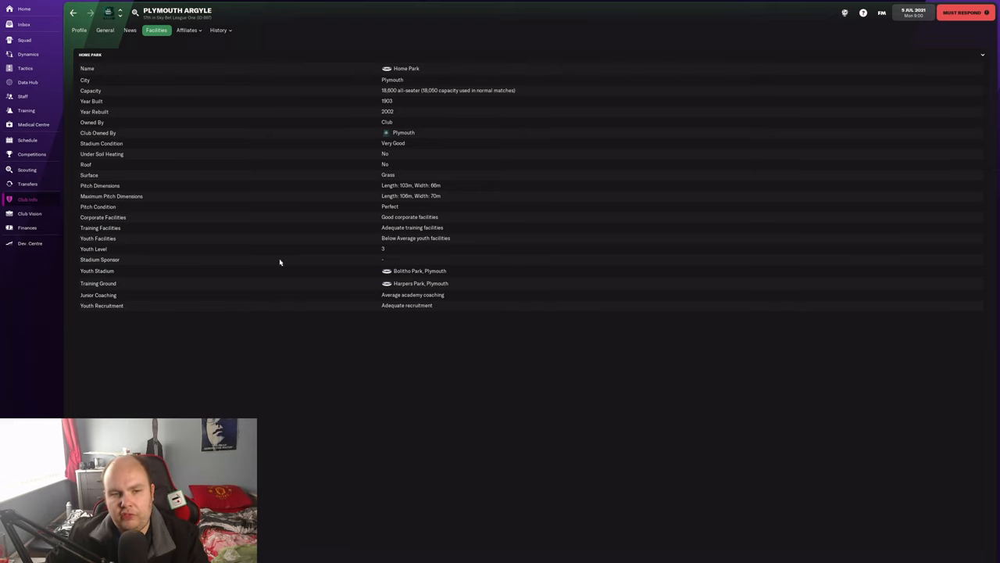
mouse_move(423, 240)
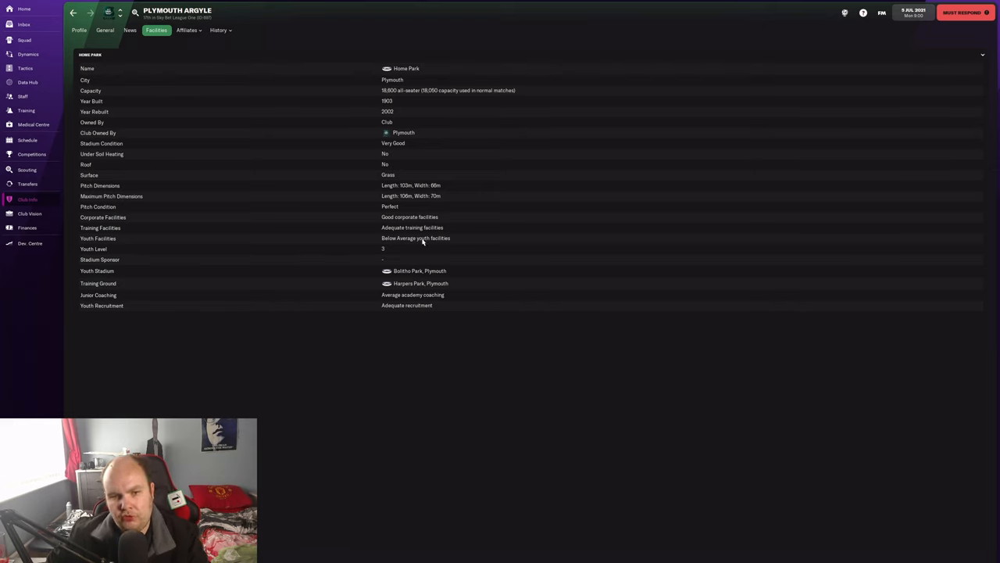
mouse_move(423, 251)
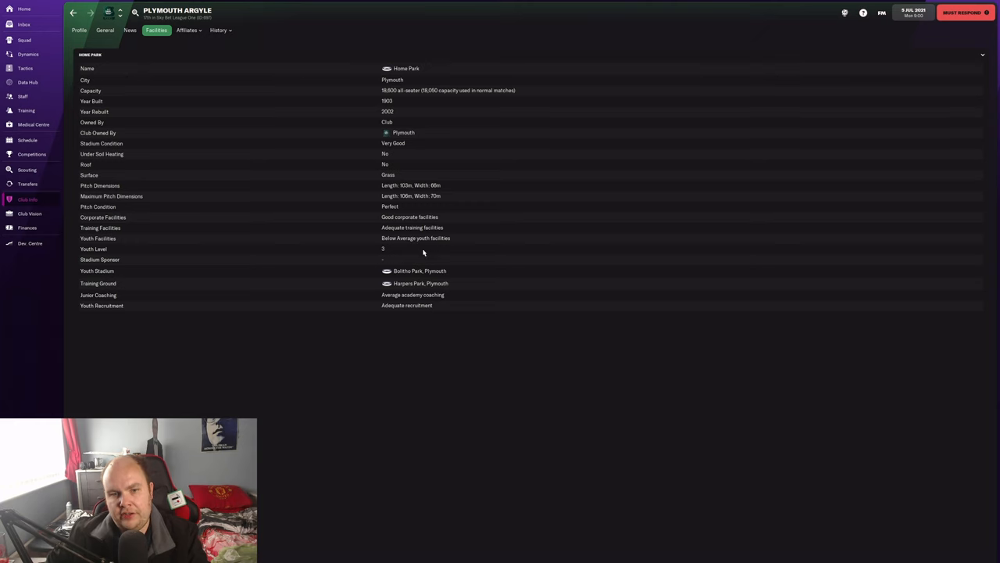
Check Club Vision, view the Plymouth Parkway affiliate link, and request a senior affiliate search.
click(29, 214)
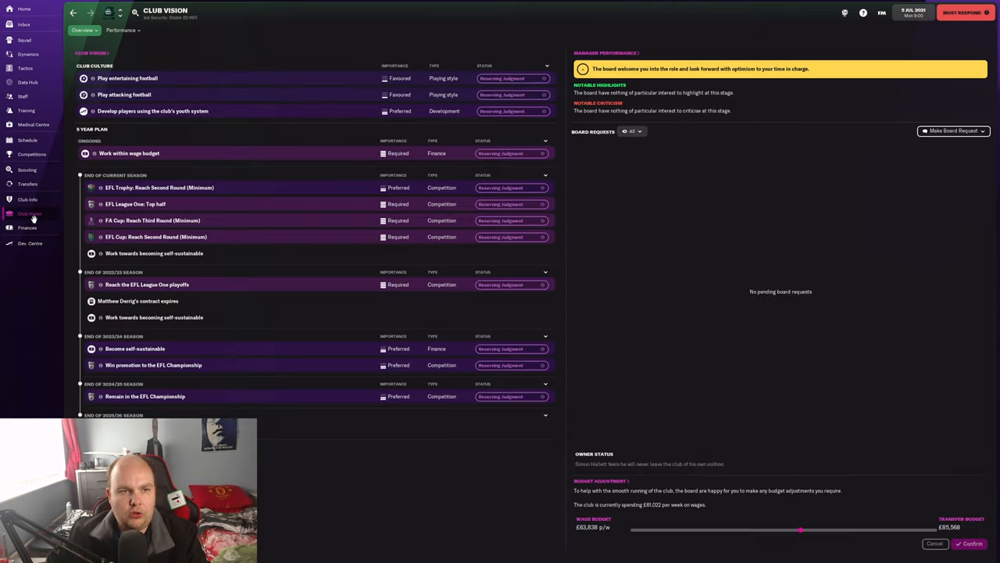
click(28, 199)
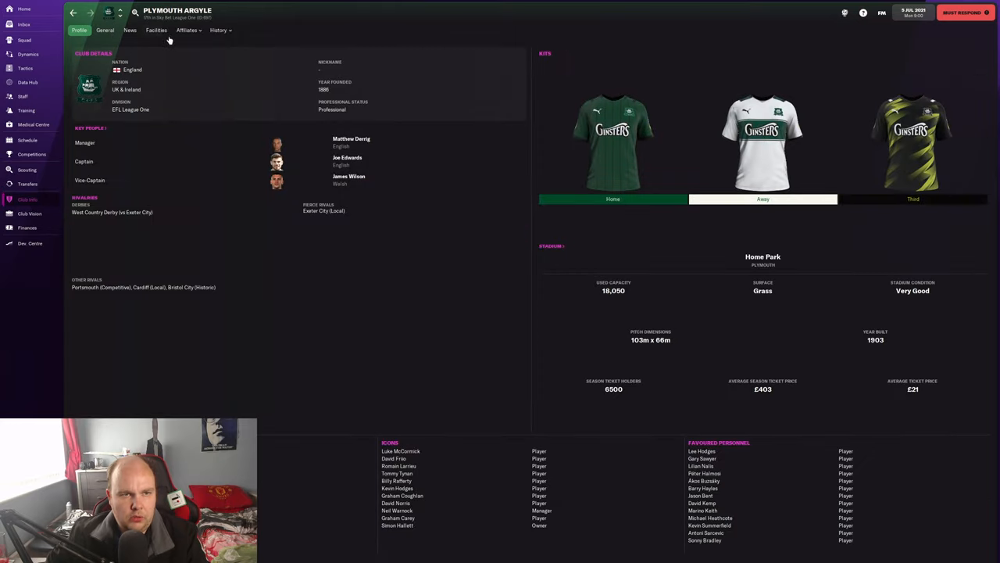
click(187, 30)
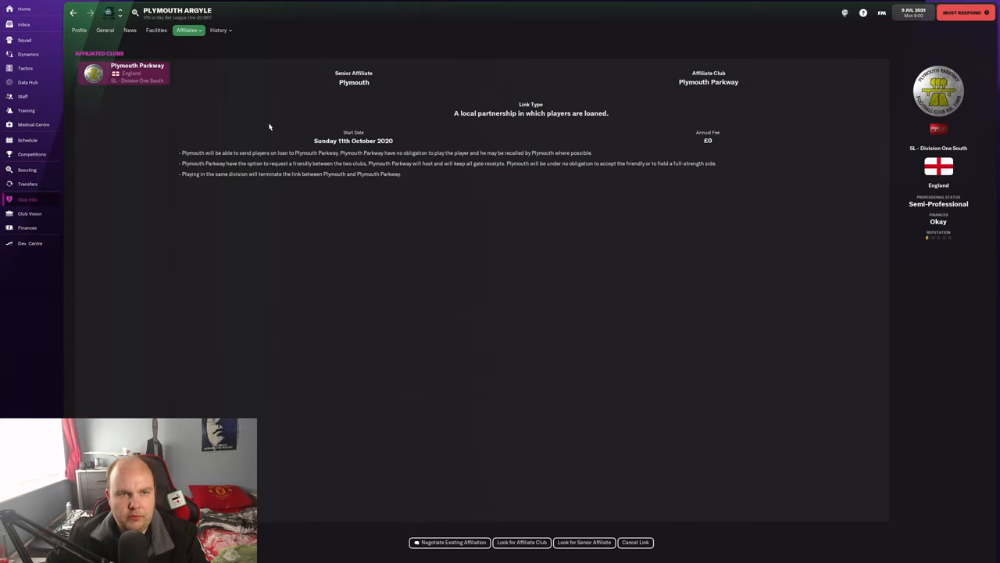
mouse_move(590, 559)
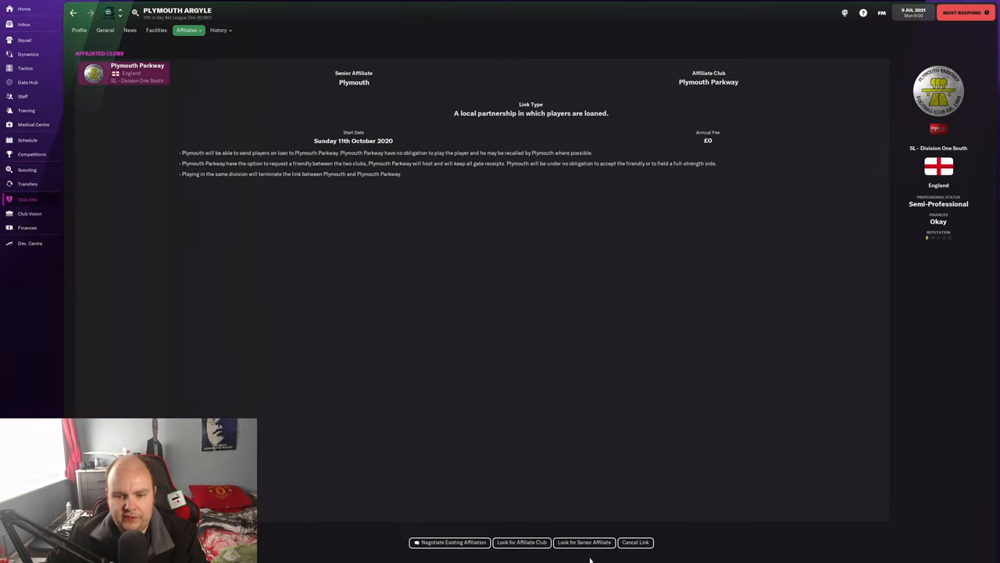
click(585, 542)
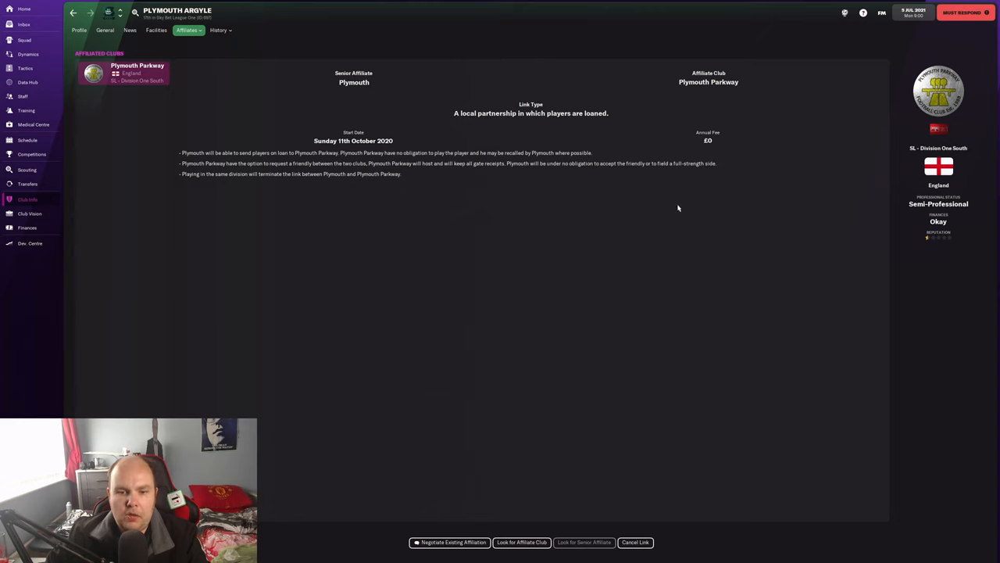
mouse_move(630, 317)
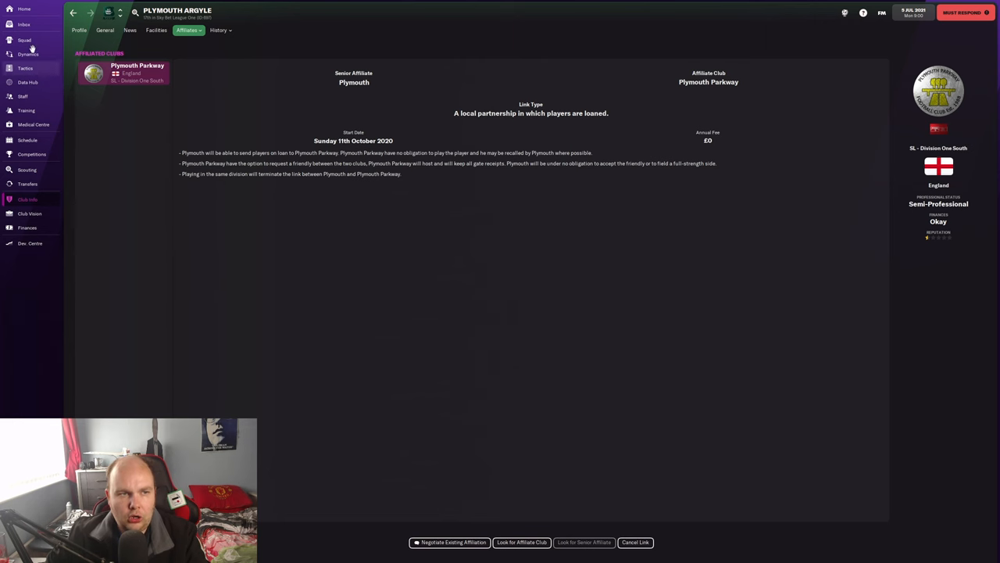
click(17, 39)
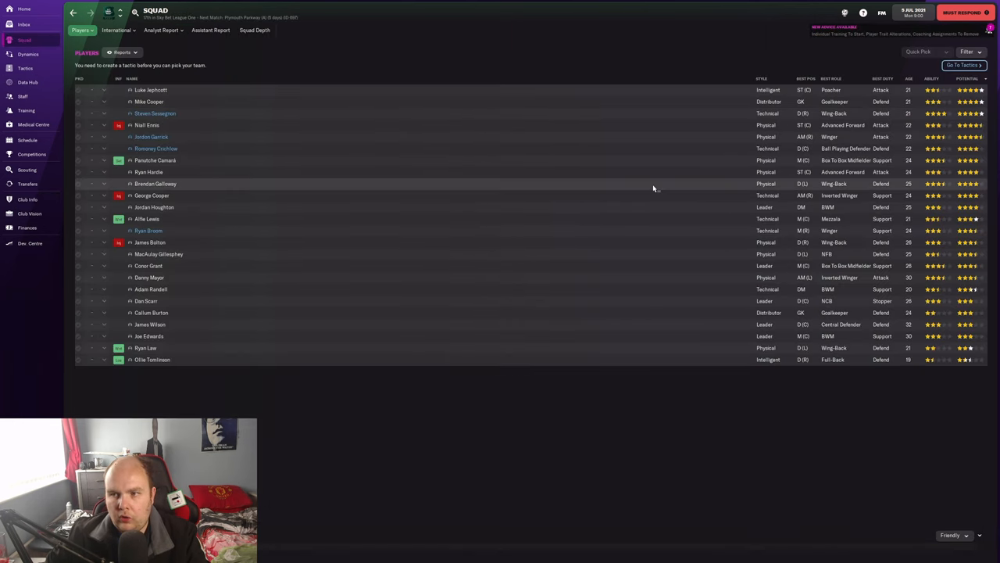
mouse_move(722, 104)
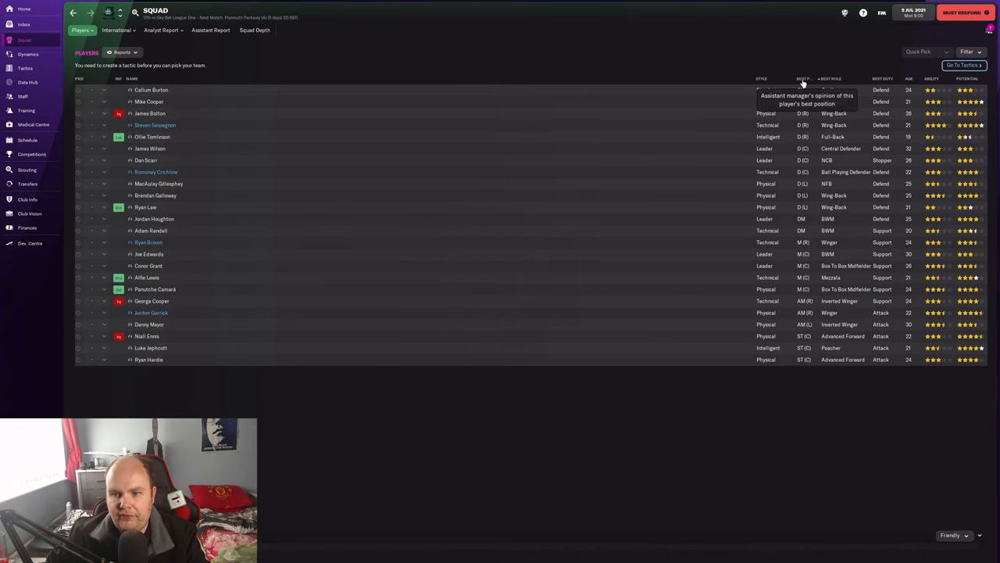
click(151, 348)
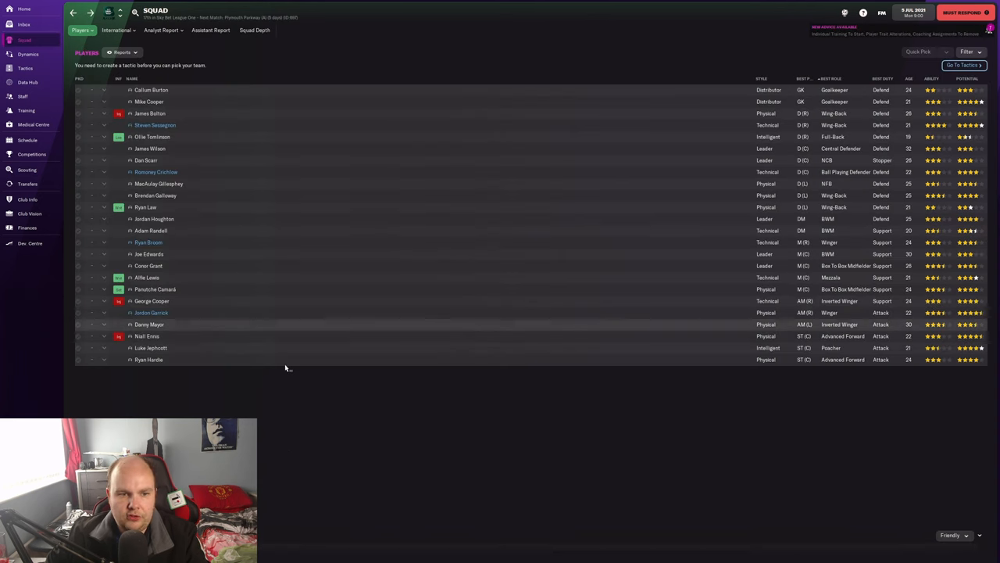
mouse_move(282, 399)
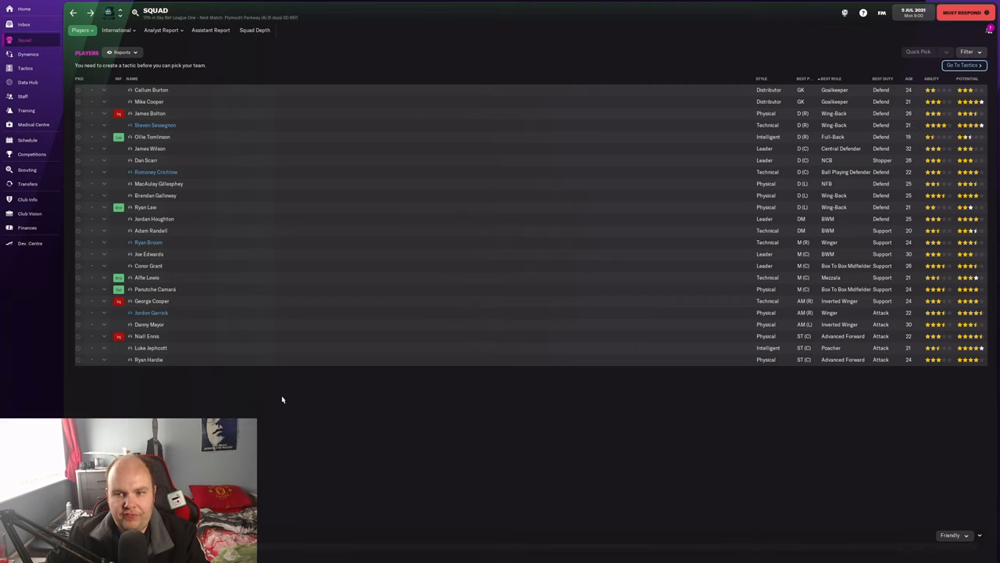
mouse_move(286, 400)
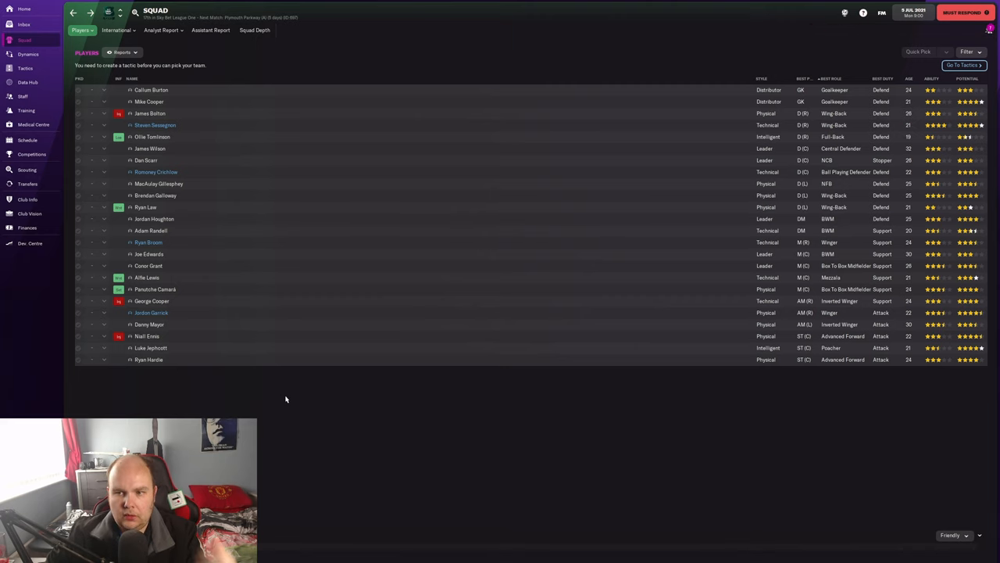
click(149, 242)
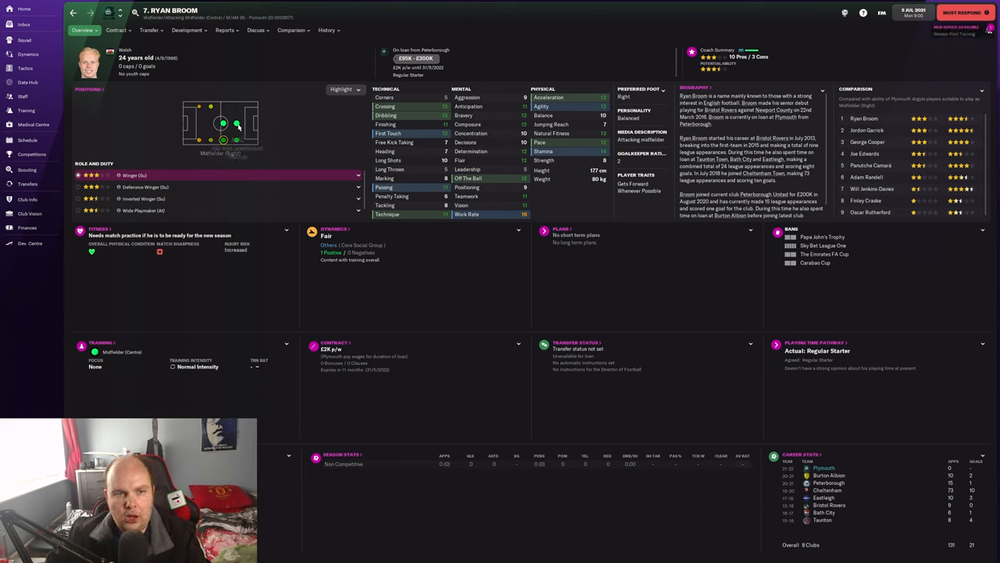
click(15, 39)
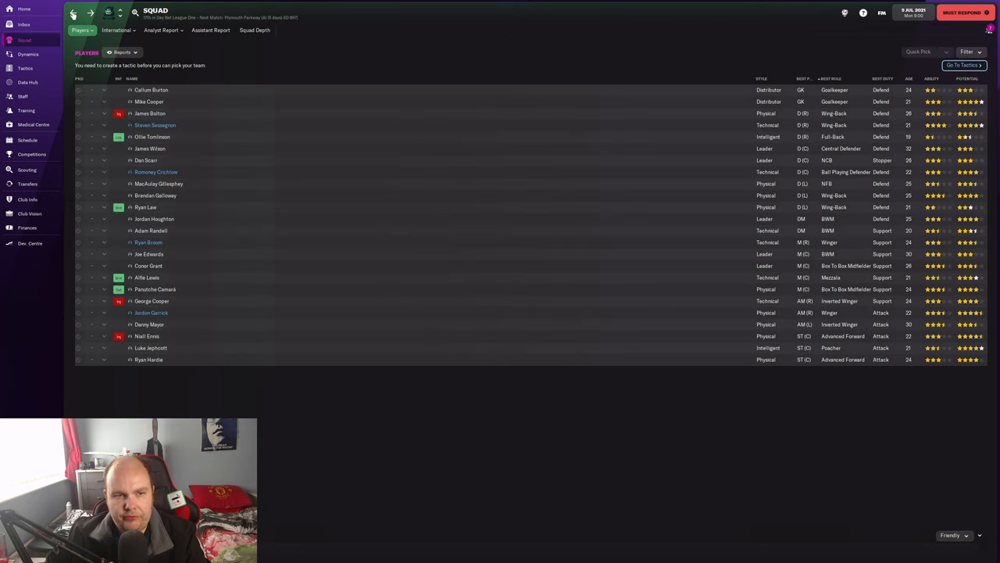
click(24, 82)
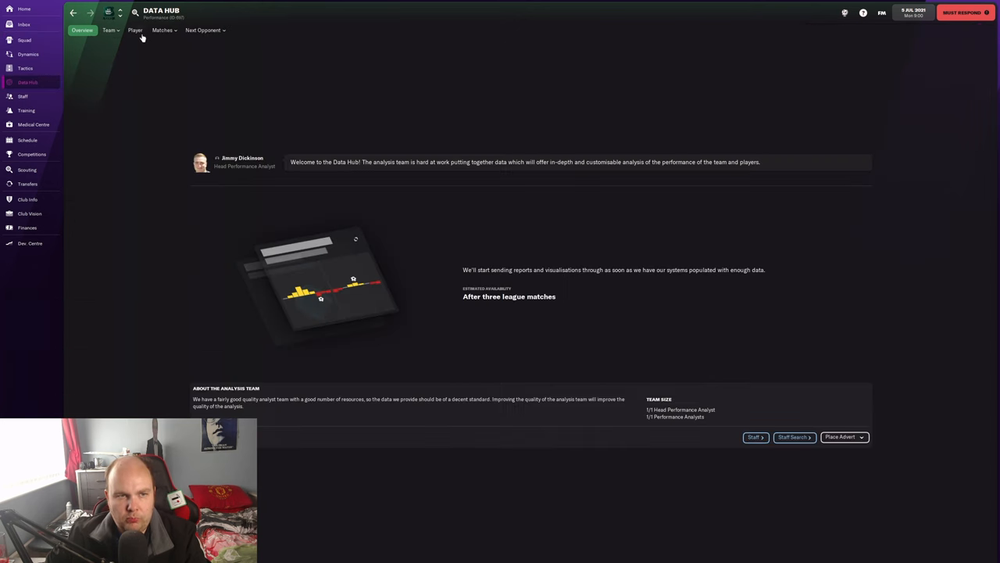
click(24, 40)
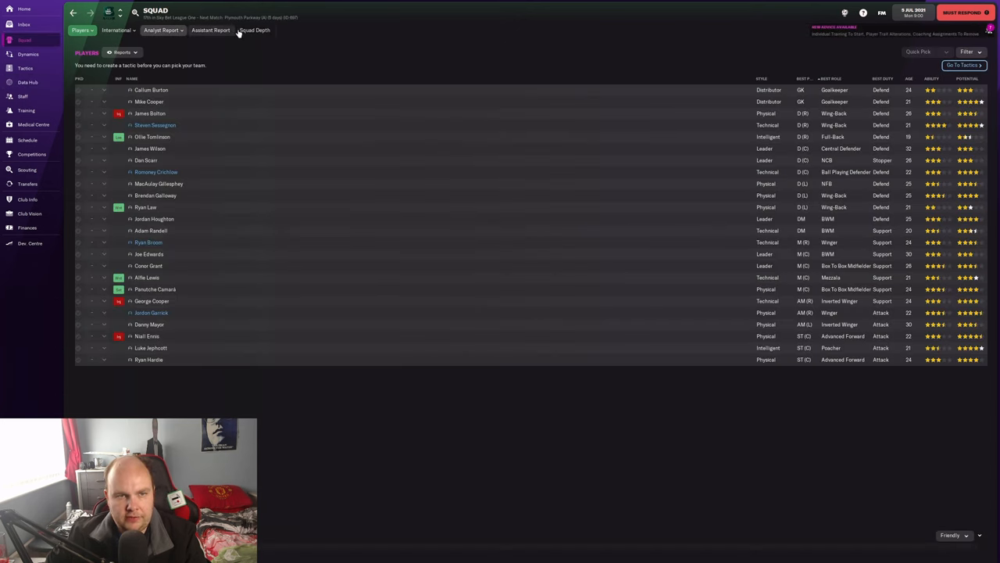
Switch to the Squad Depth chart for the 4-2-3-1 Wide formation.
click(265, 31)
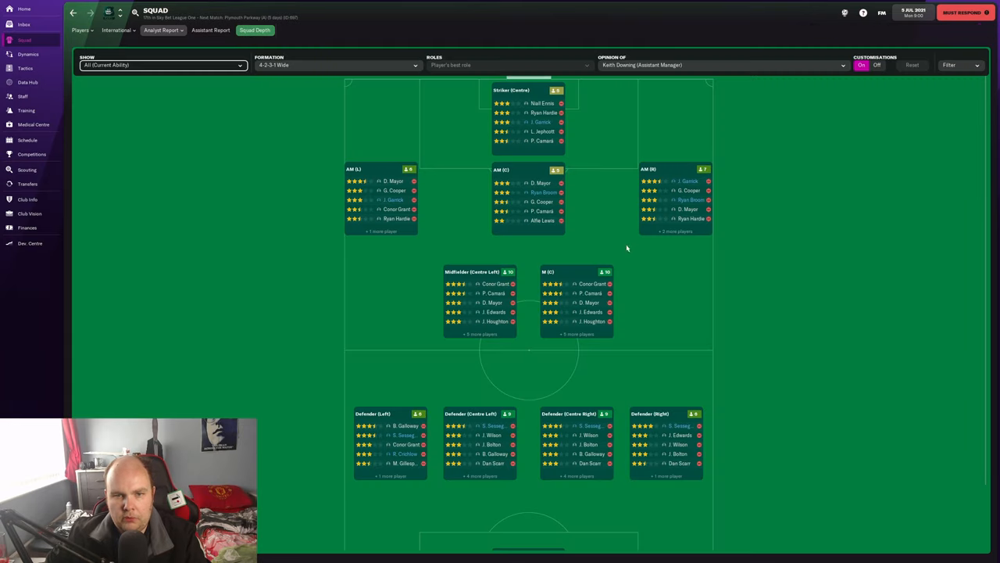
mouse_move(663, 265)
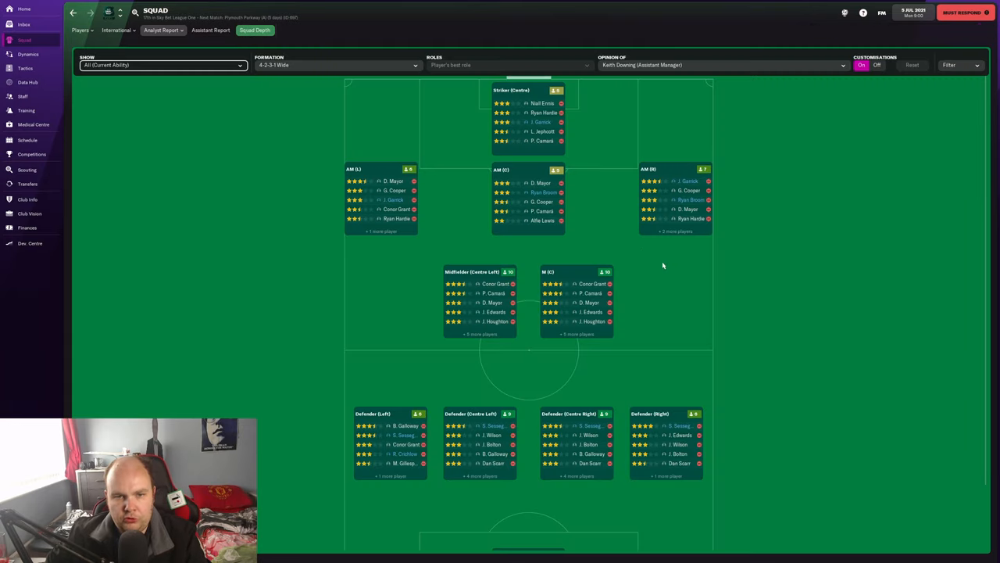
mouse_move(665, 265)
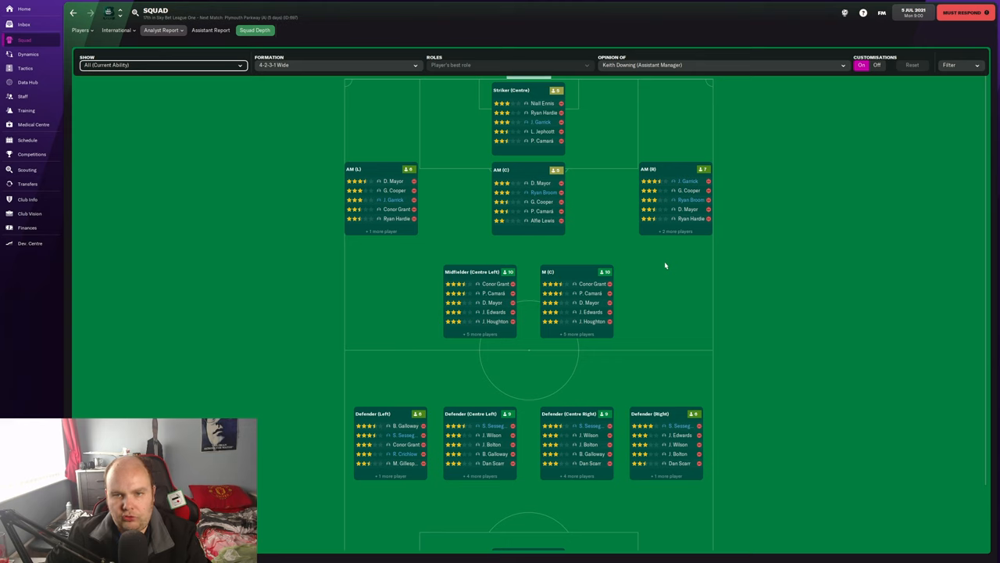
mouse_move(669, 281)
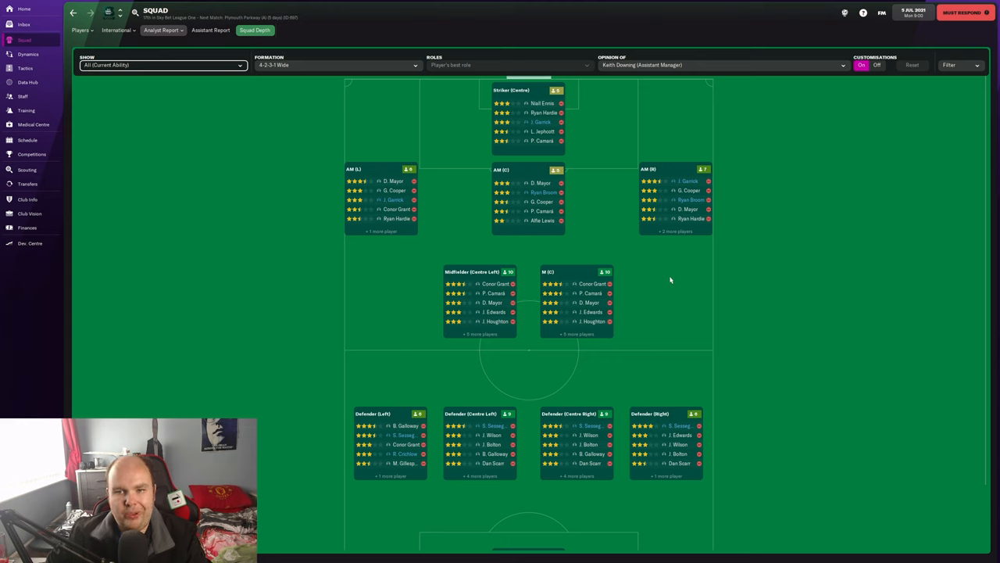
mouse_move(534, 265)
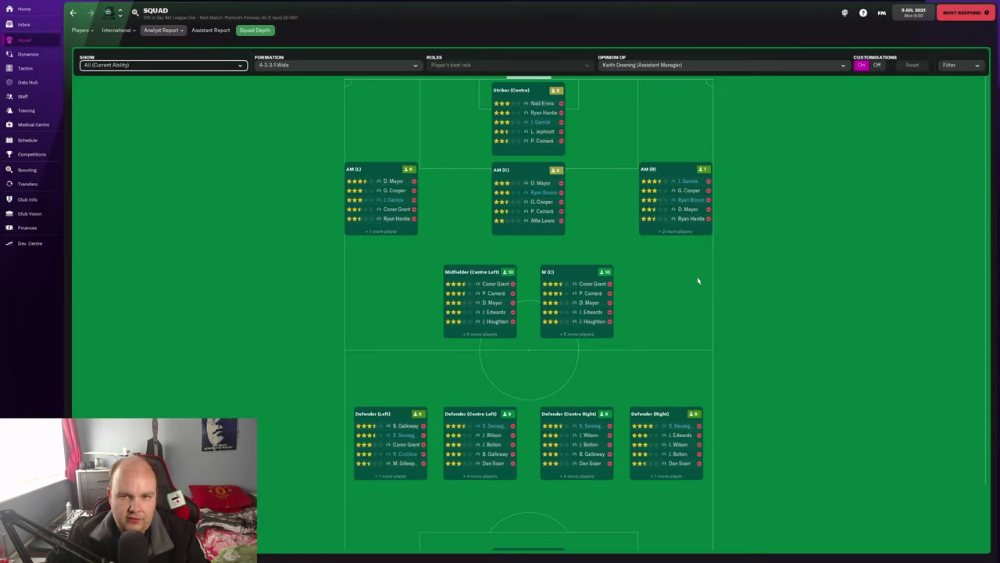
mouse_move(699, 268)
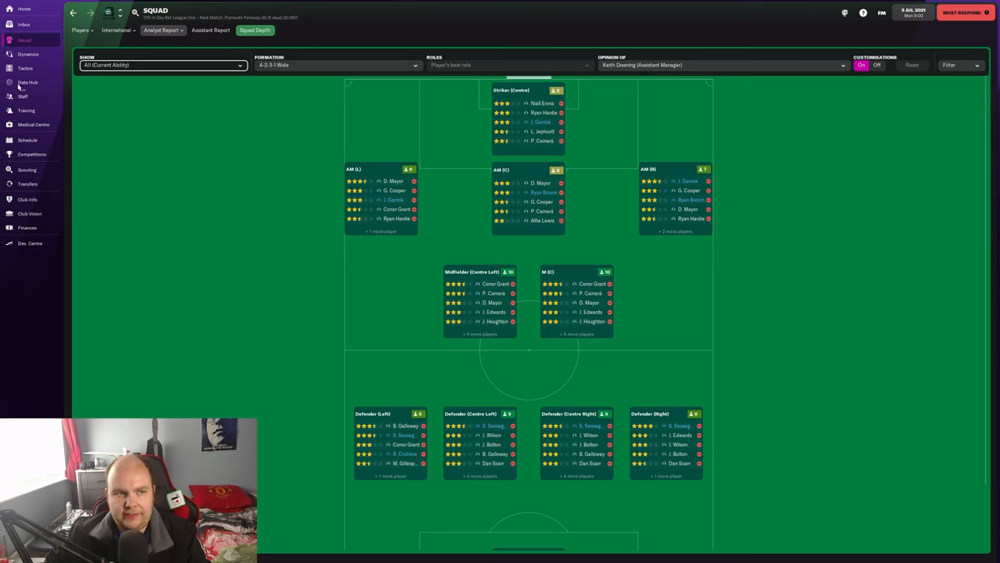
Show the Sky Bet League One overview with its table, 7 August fixtures and past winners.
click(84, 30)
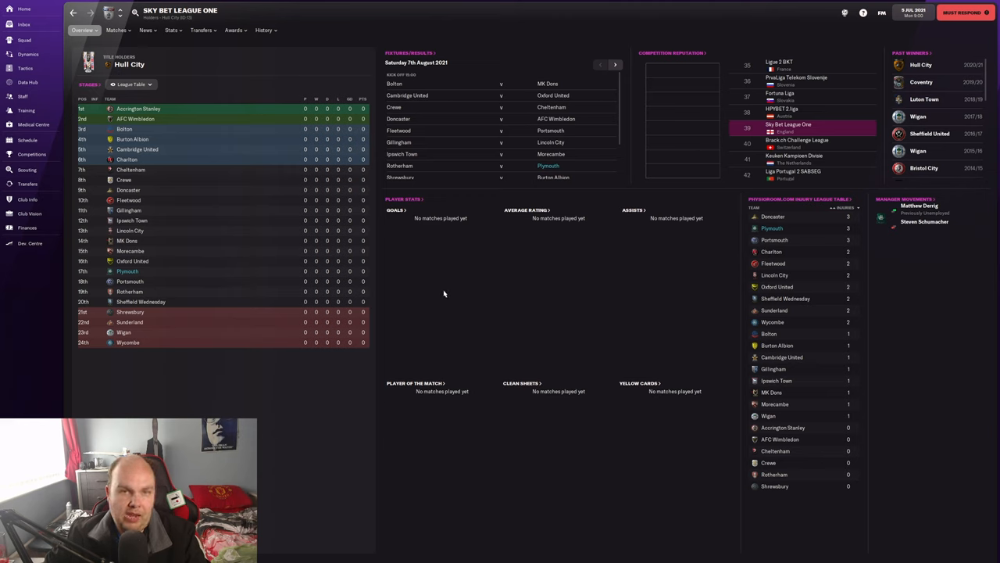
mouse_move(451, 290)
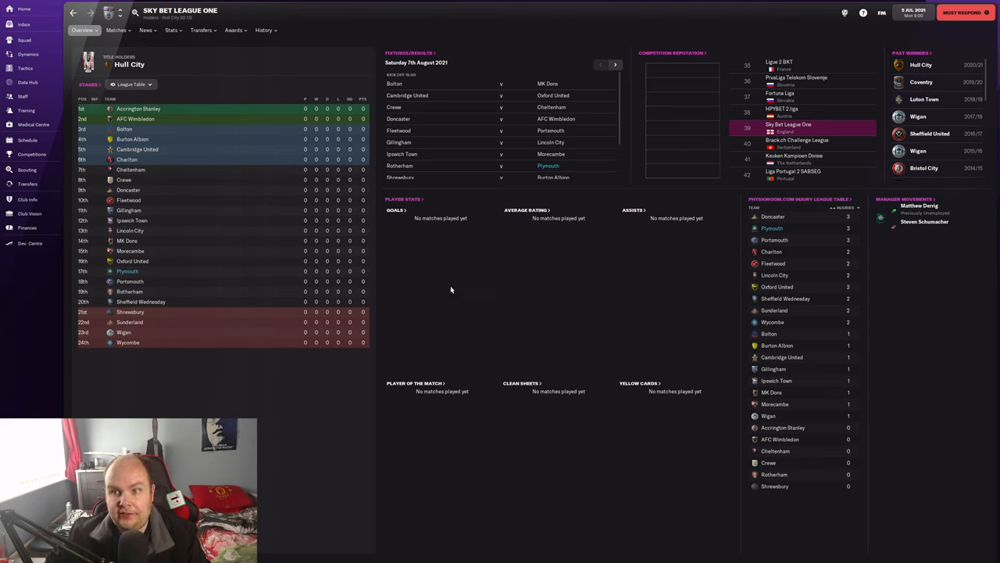